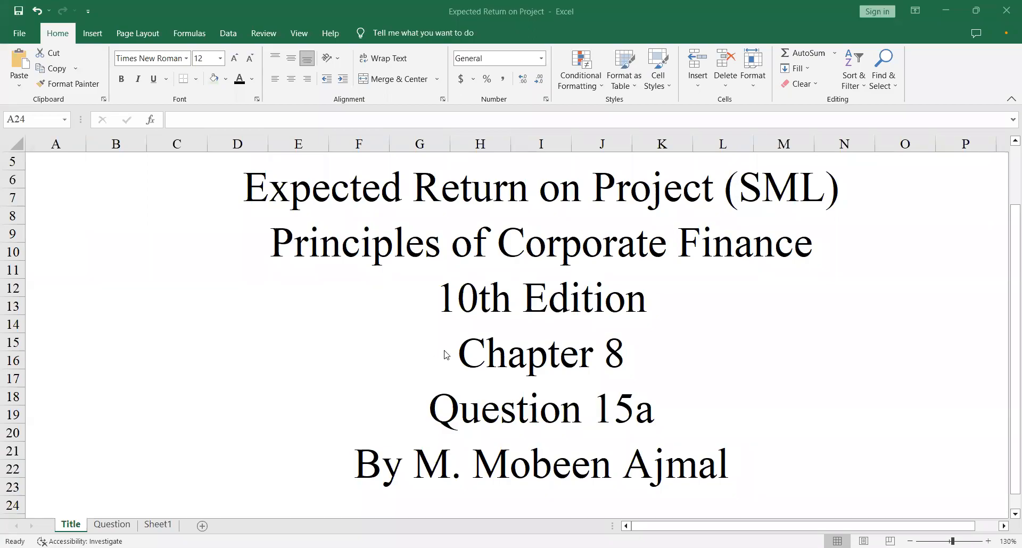
pyautogui.moveTo(504, 404)
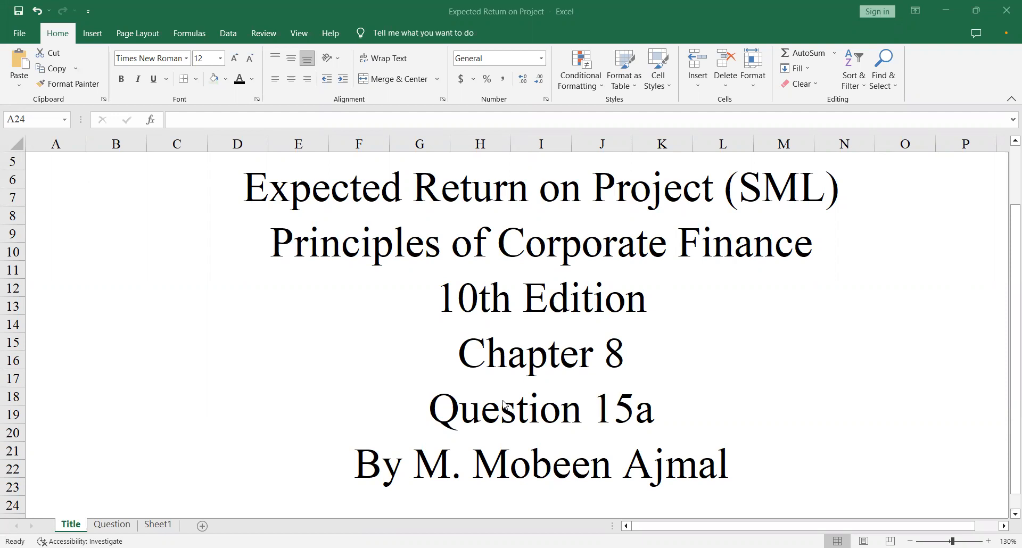
pyautogui.moveTo(156, 519)
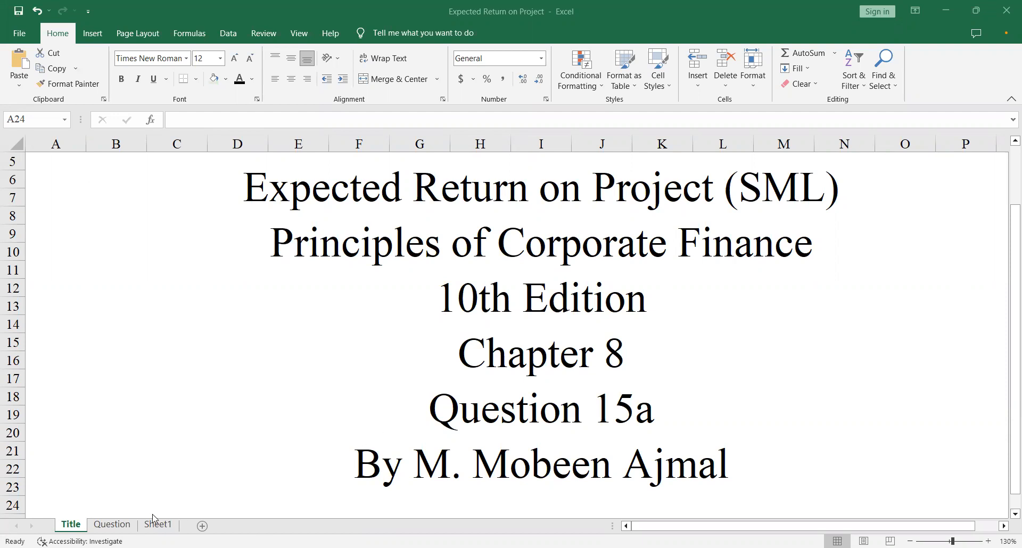
# - Enter rf 4% and rm 12% in the Solution area, then select the first Beta cell
pyautogui.click(56, 505)
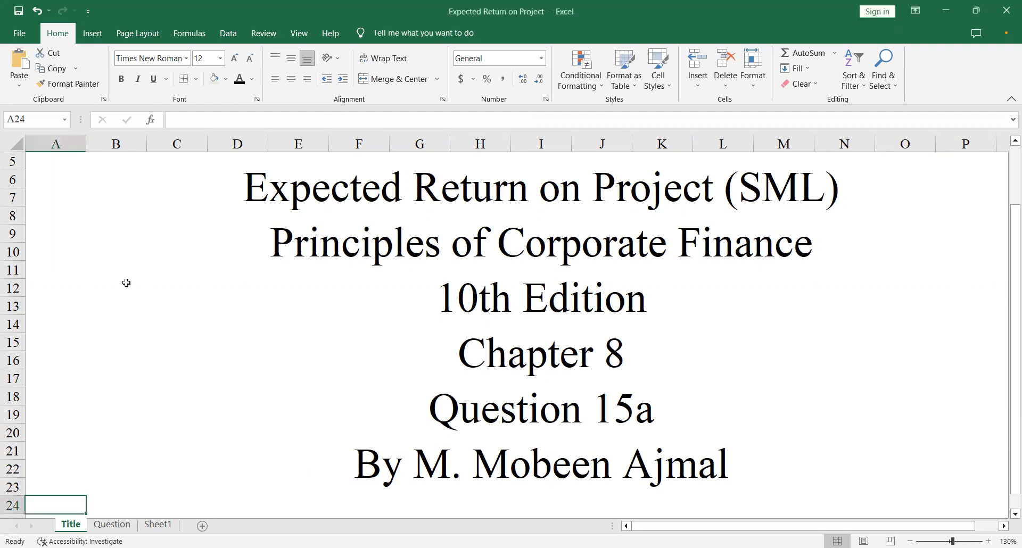
pyautogui.click(112, 524)
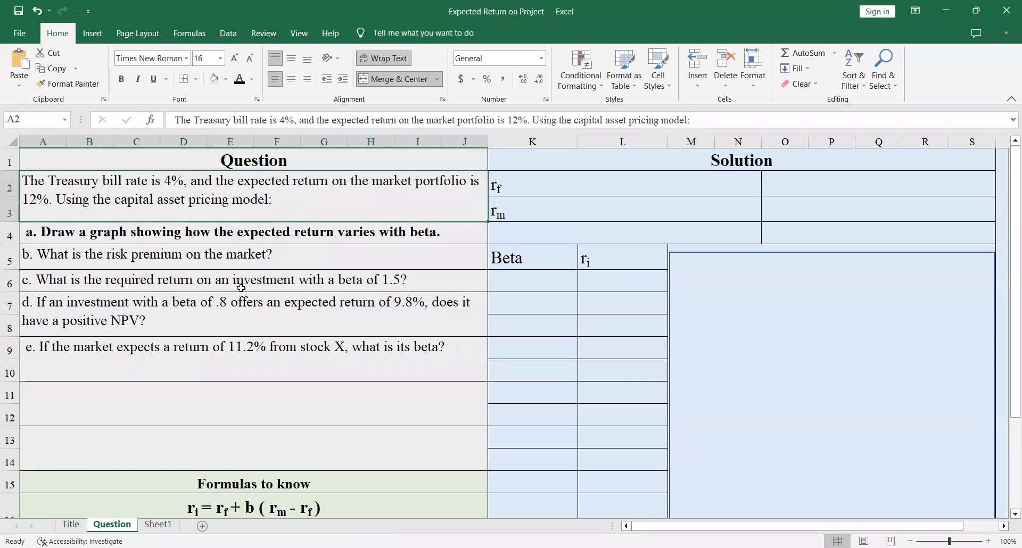
pyautogui.moveTo(256, 295)
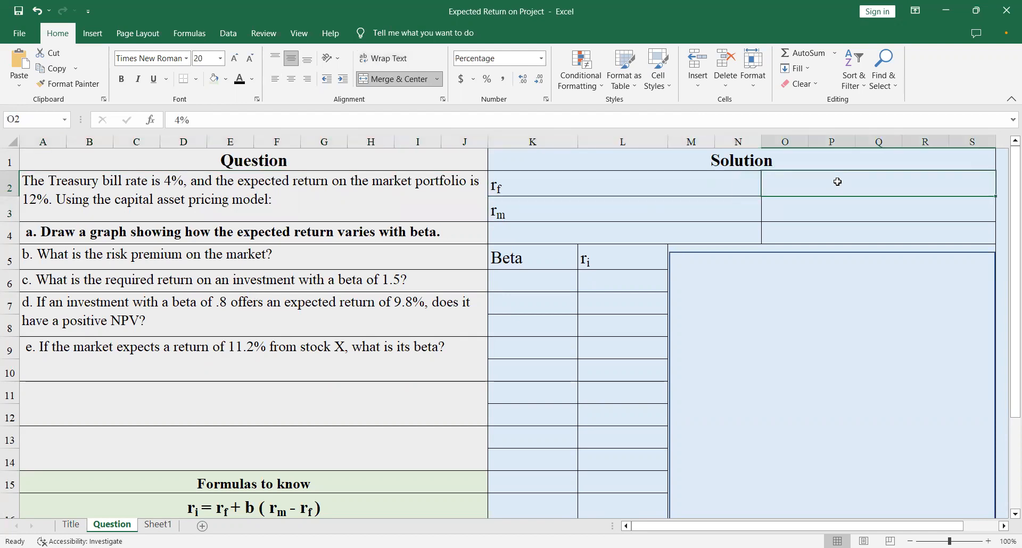
pyautogui.moveTo(776, 187)
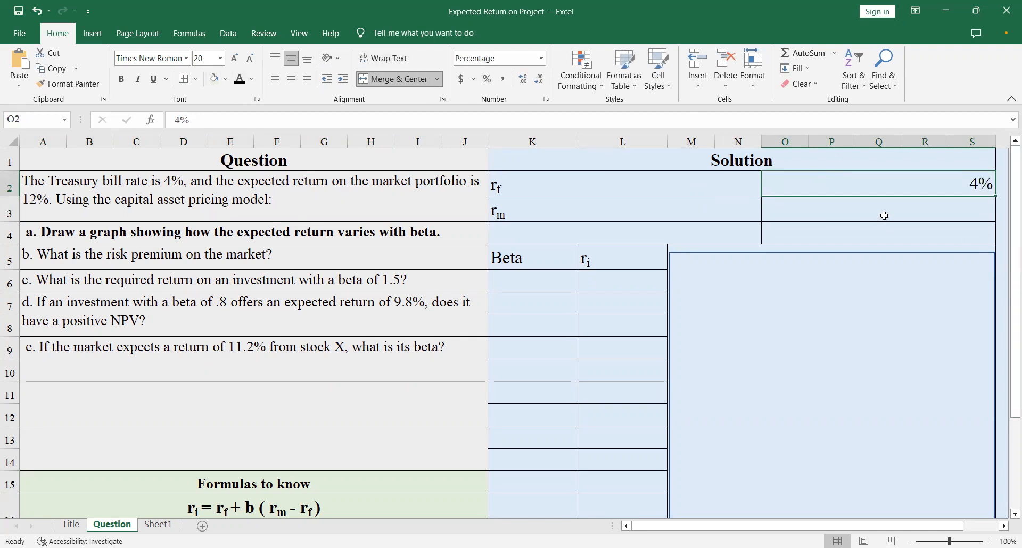
pyautogui.click(872, 208)
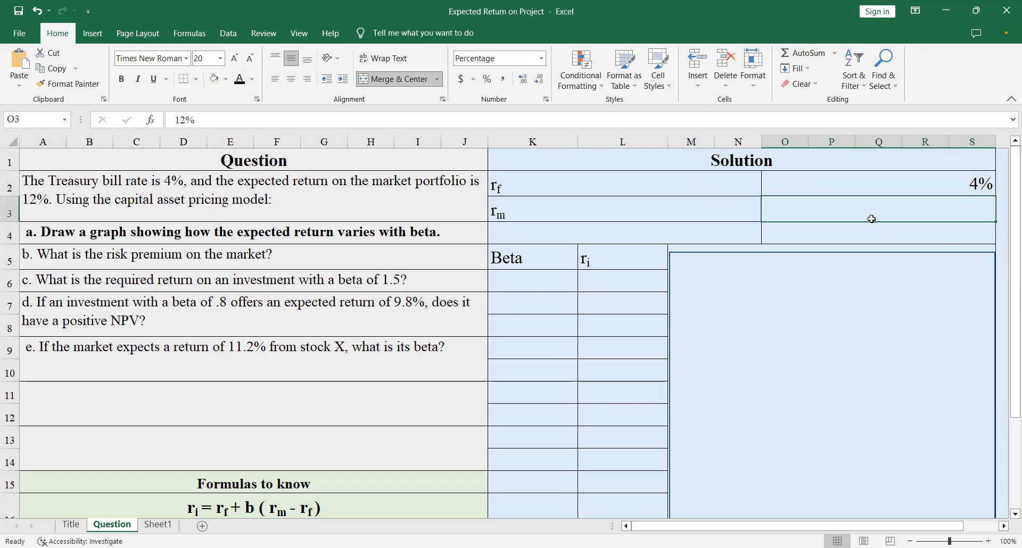
pyautogui.moveTo(806, 214)
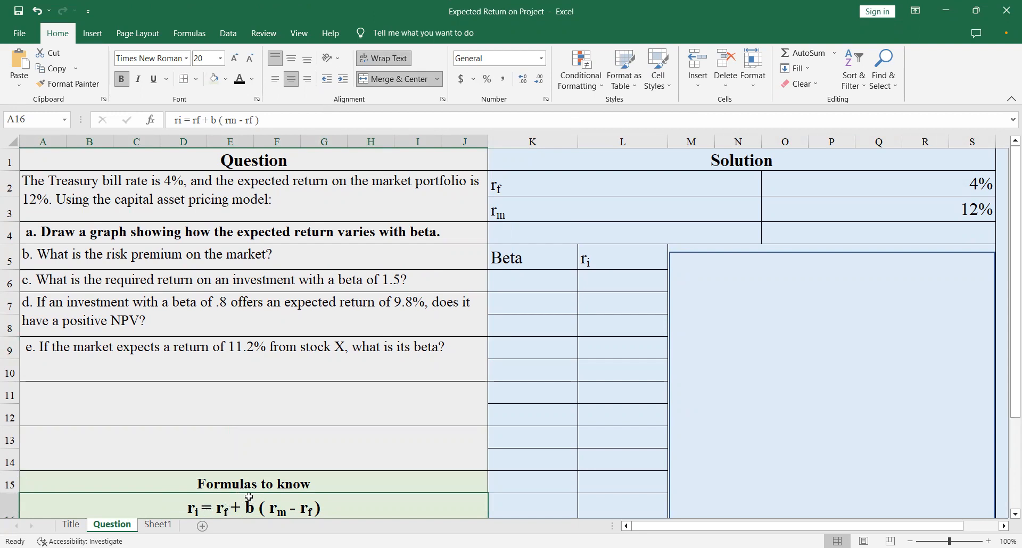
pyautogui.moveTo(264, 495)
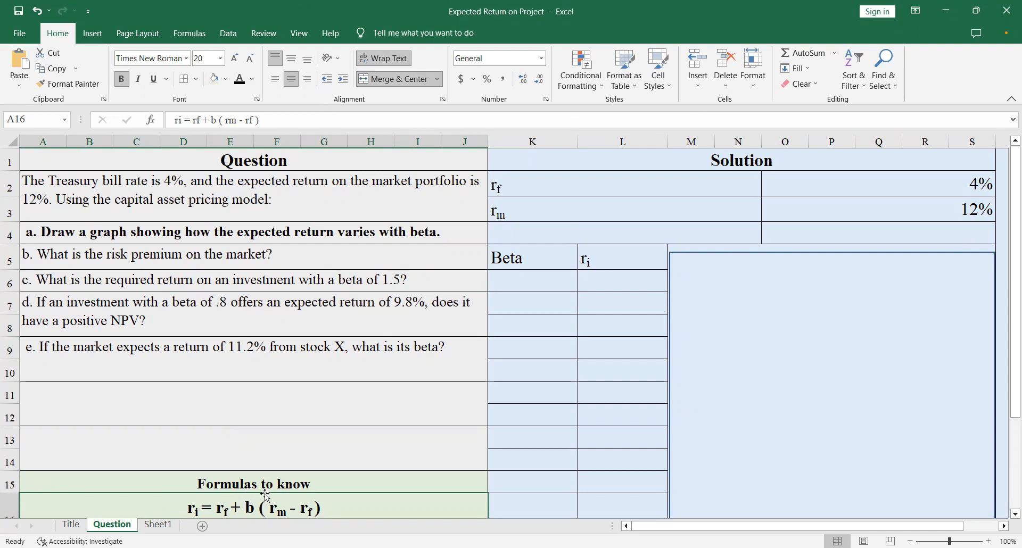
pyautogui.moveTo(283, 523)
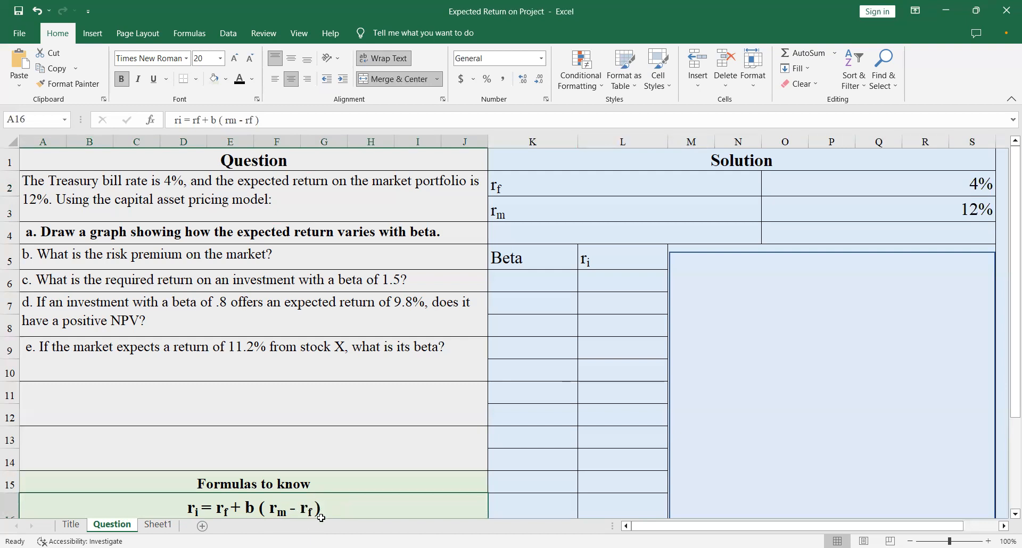
pyautogui.click(531, 280)
pyautogui.write('0')
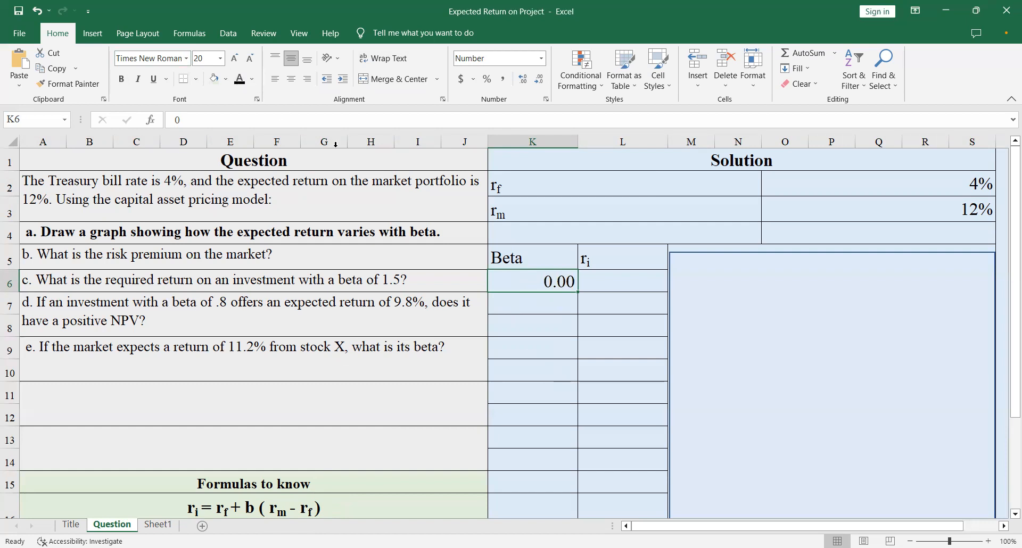
# - Build the CAPM formula in the first ri cell from rf 4%, beta 0.00 and rm 12%
pyautogui.click(621, 280)
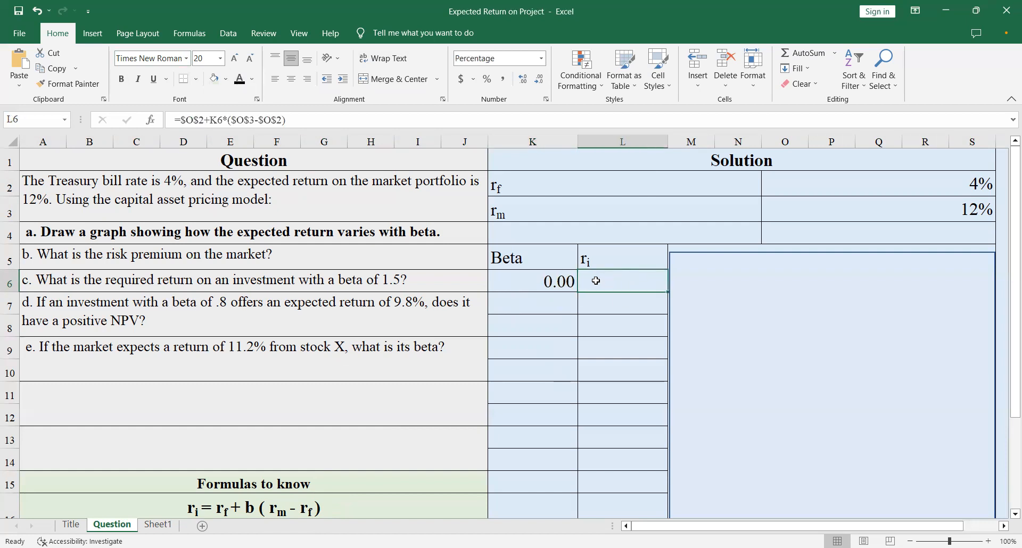
pyautogui.click(532, 281)
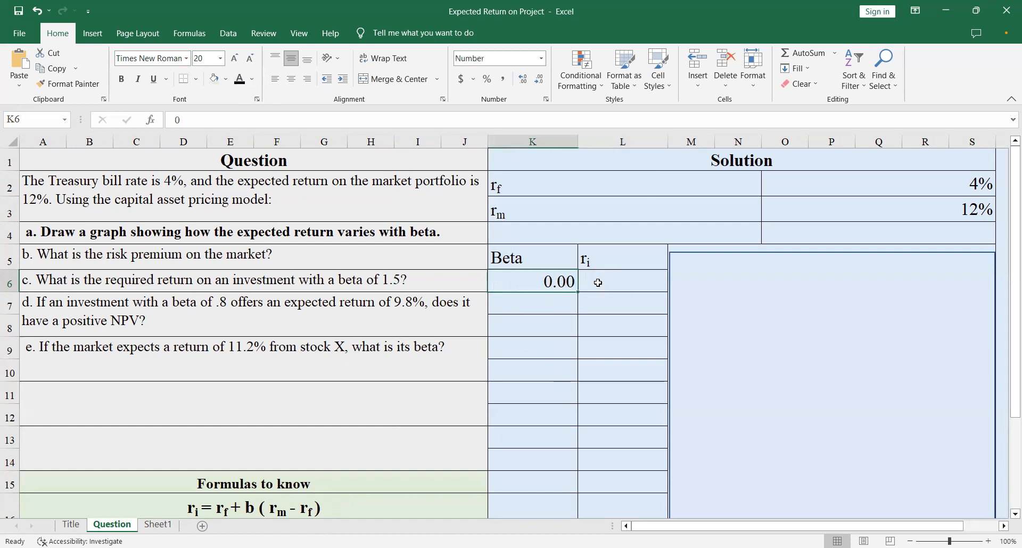
pyautogui.click(621, 281)
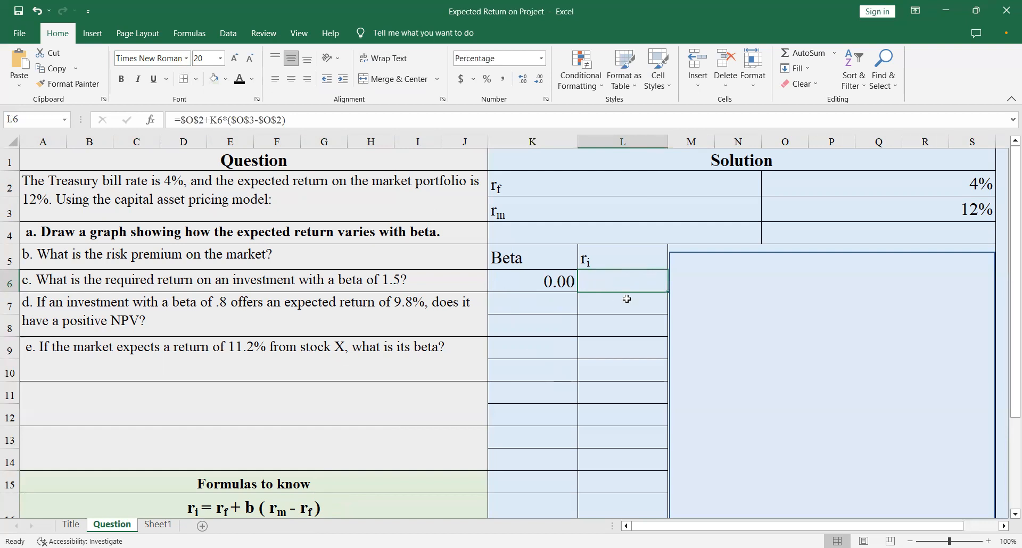
pyautogui.moveTo(648, 388)
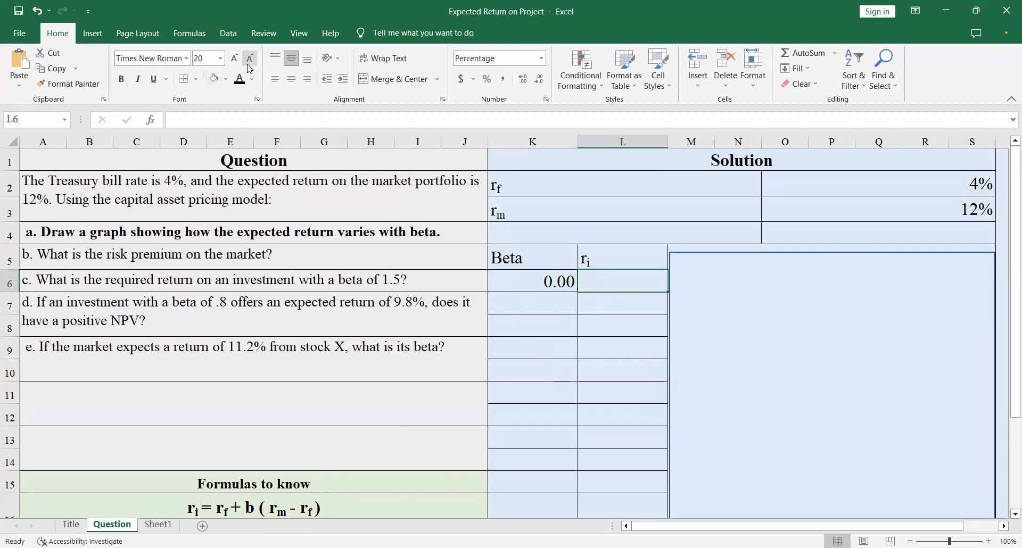
pyautogui.moveTo(621, 315)
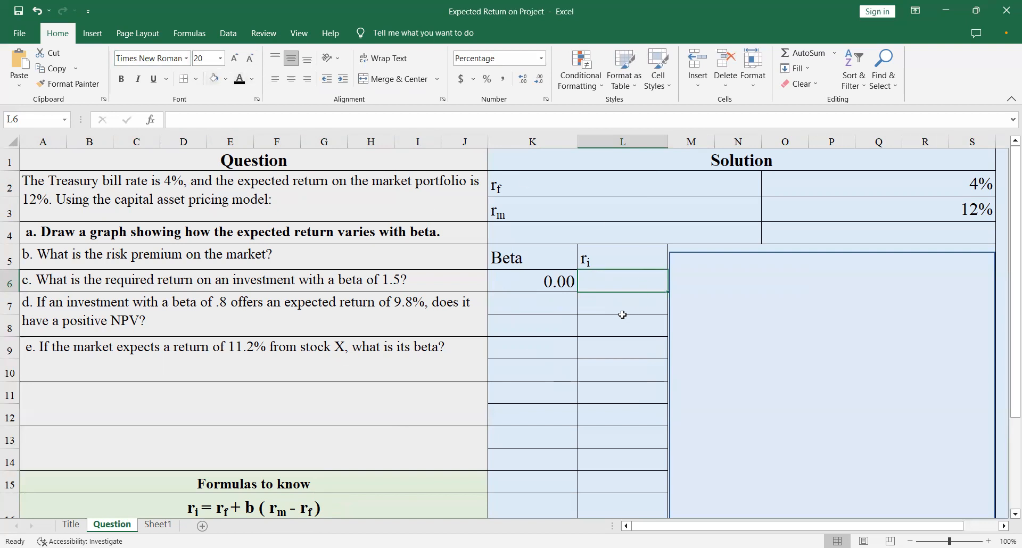
pyautogui.write('=')
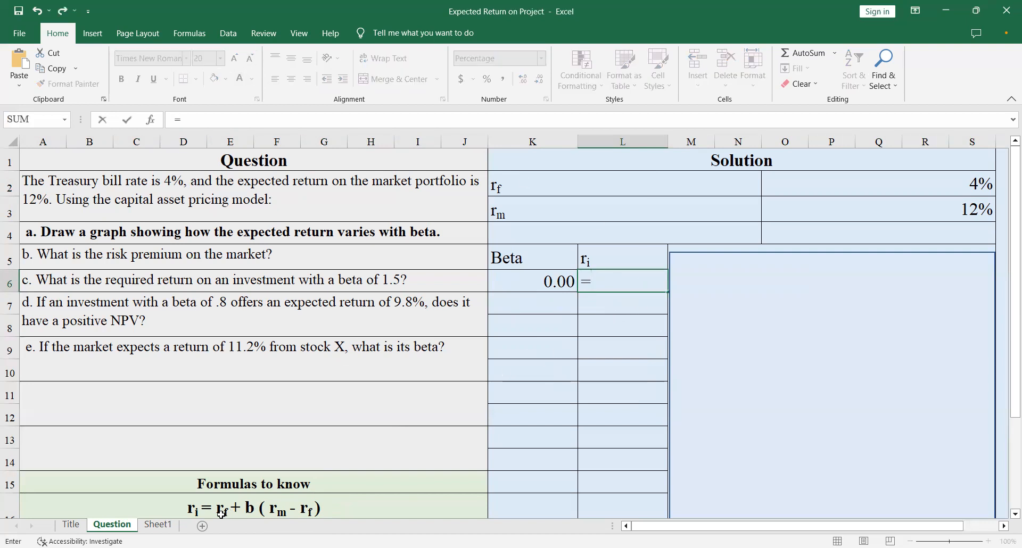
pyautogui.moveTo(965, 185)
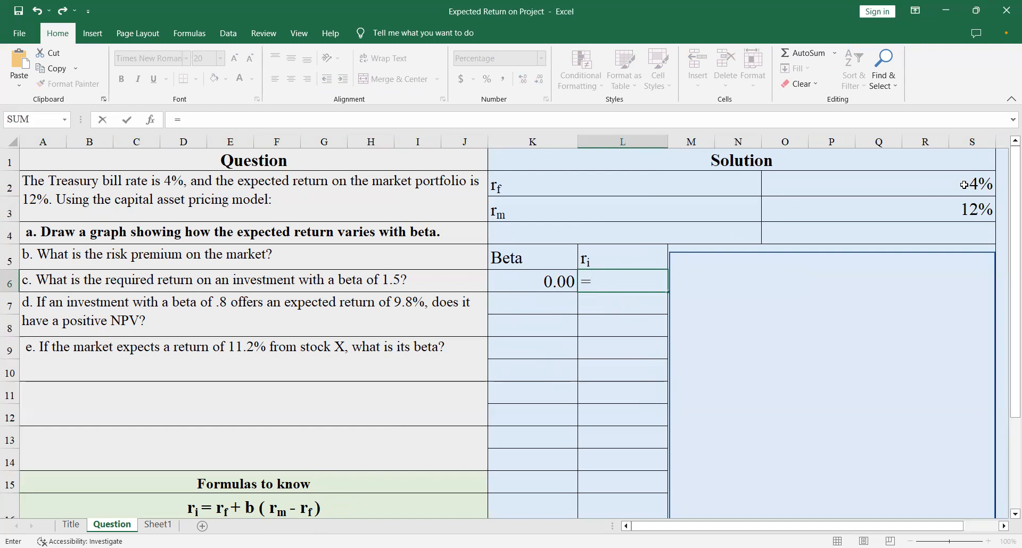
pyautogui.click(876, 184)
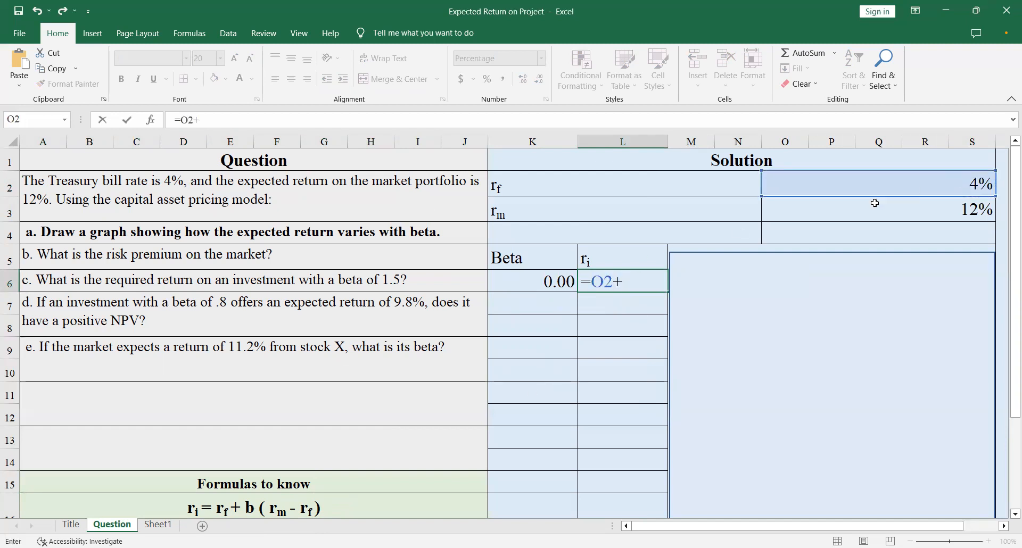
pyautogui.click(532, 281)
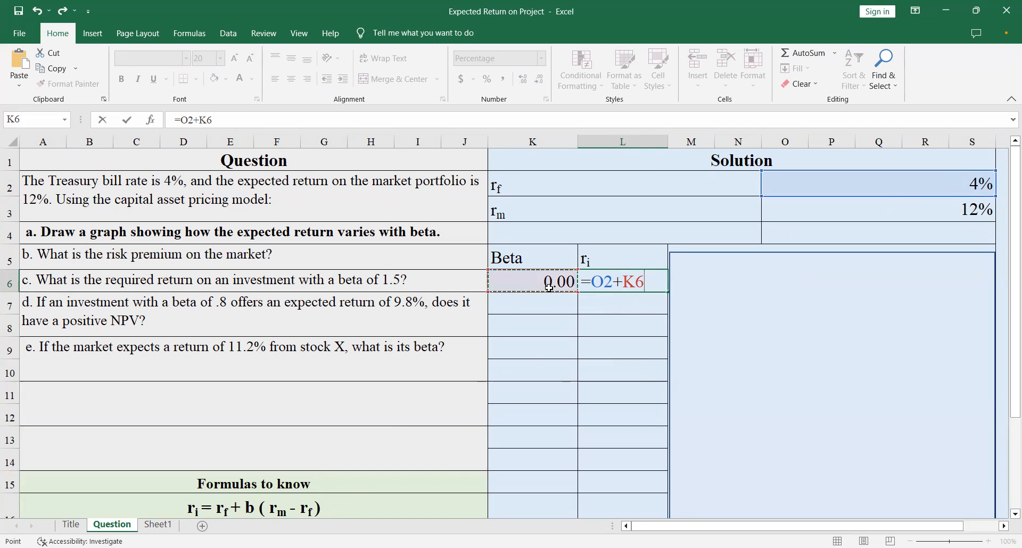
pyautogui.write('*')
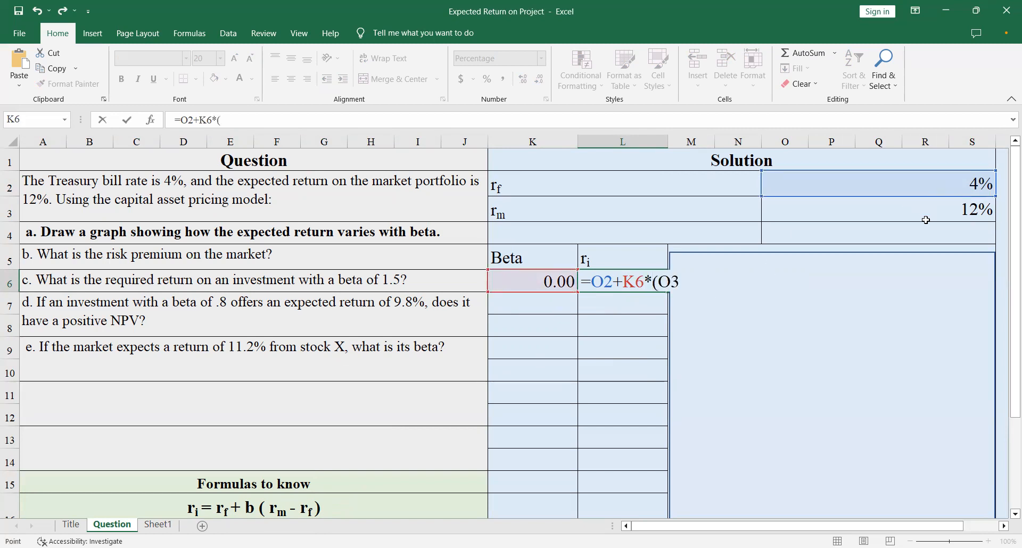
pyautogui.click(902, 209)
pyautogui.write('-O2)')
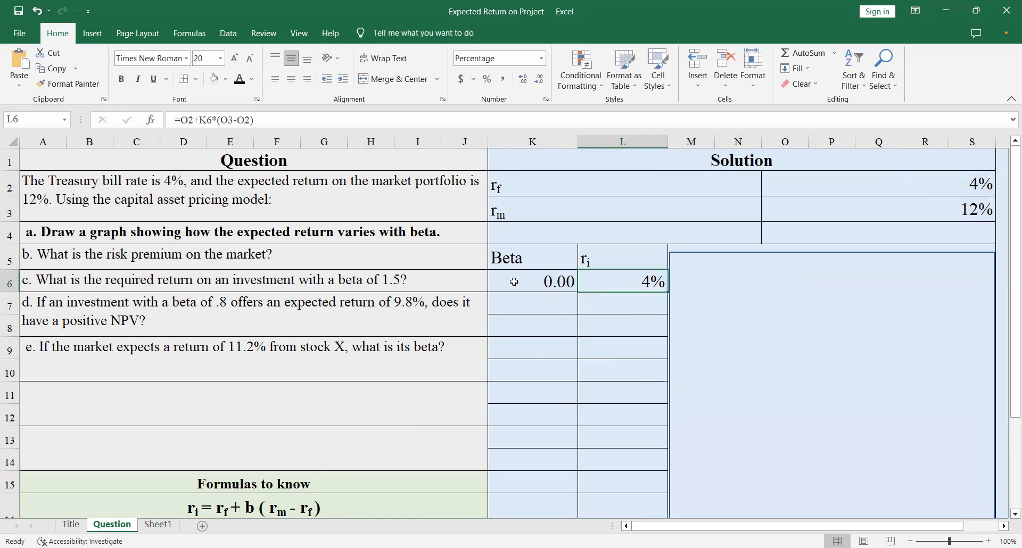
pyautogui.moveTo(547, 282)
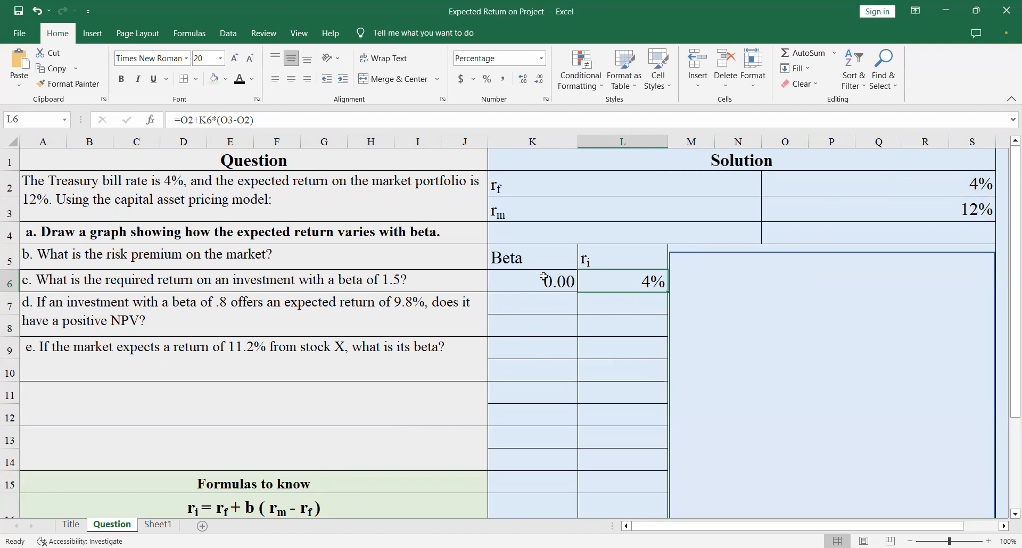
pyautogui.moveTo(600, 286)
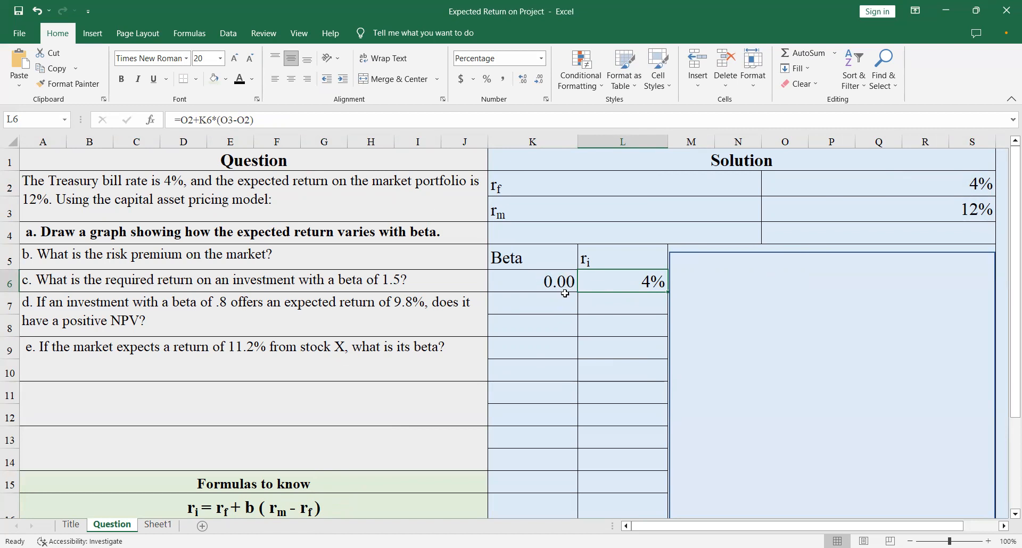
pyautogui.moveTo(590, 297)
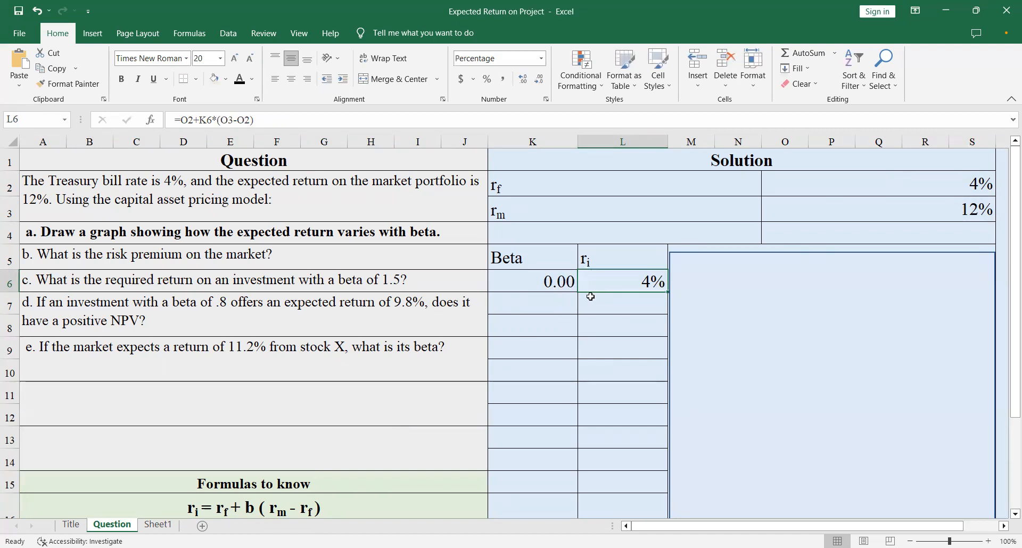
# - Select the second Beta cell to enter the next beta value 0.20
pyautogui.click(532, 303)
pyautogui.write('0.2')
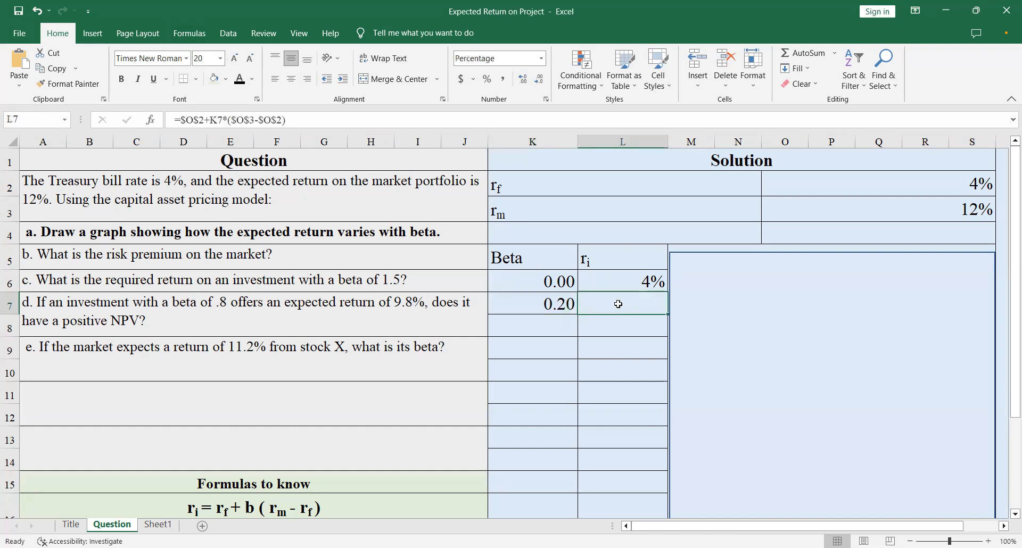
pyautogui.moveTo(604, 305)
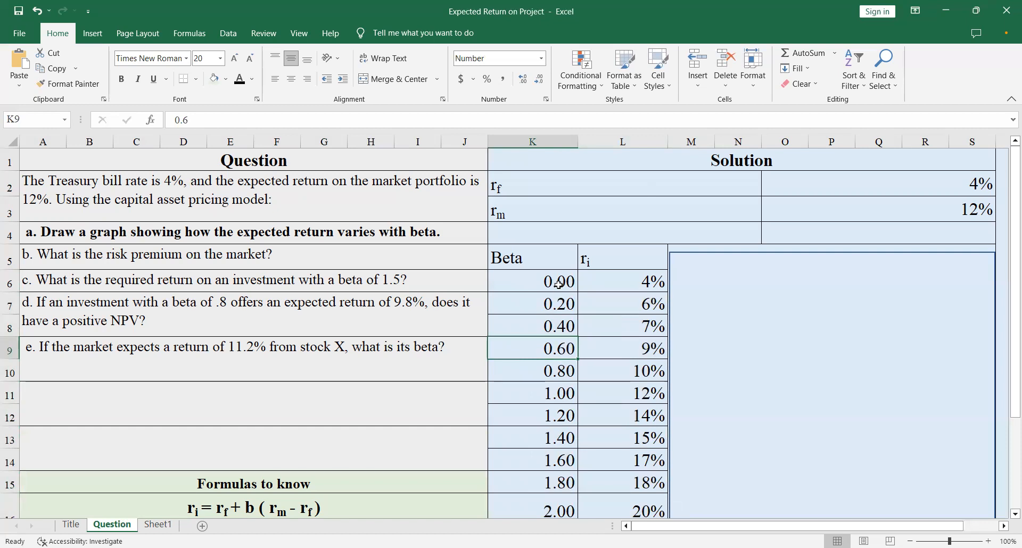
pyautogui.moveTo(693, 270)
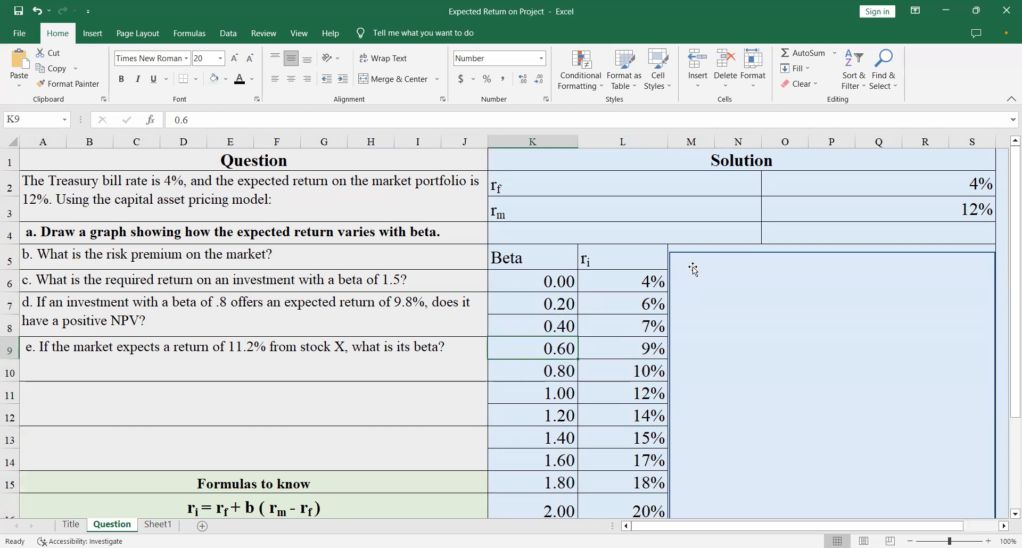
pyautogui.moveTo(602, 487)
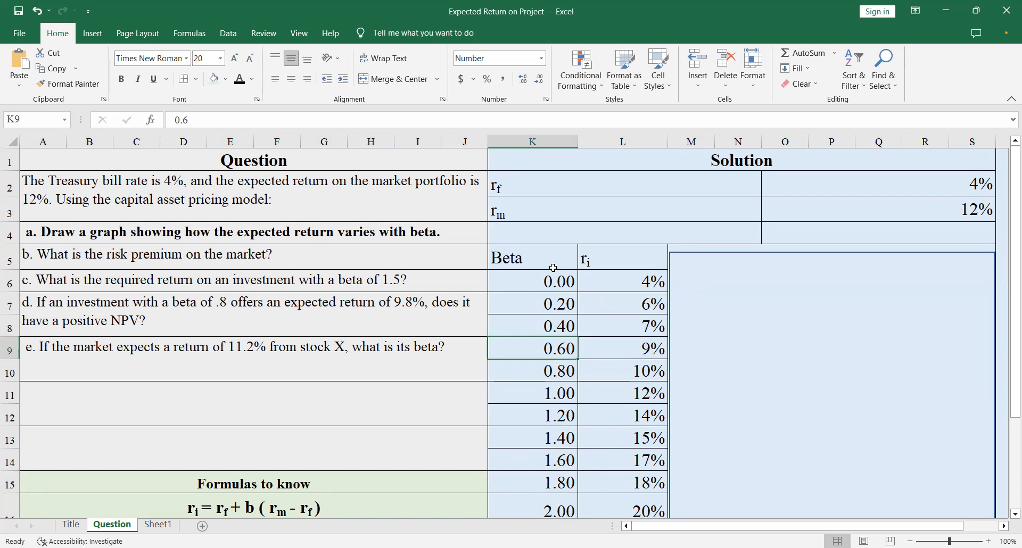
pyautogui.moveTo(529, 271)
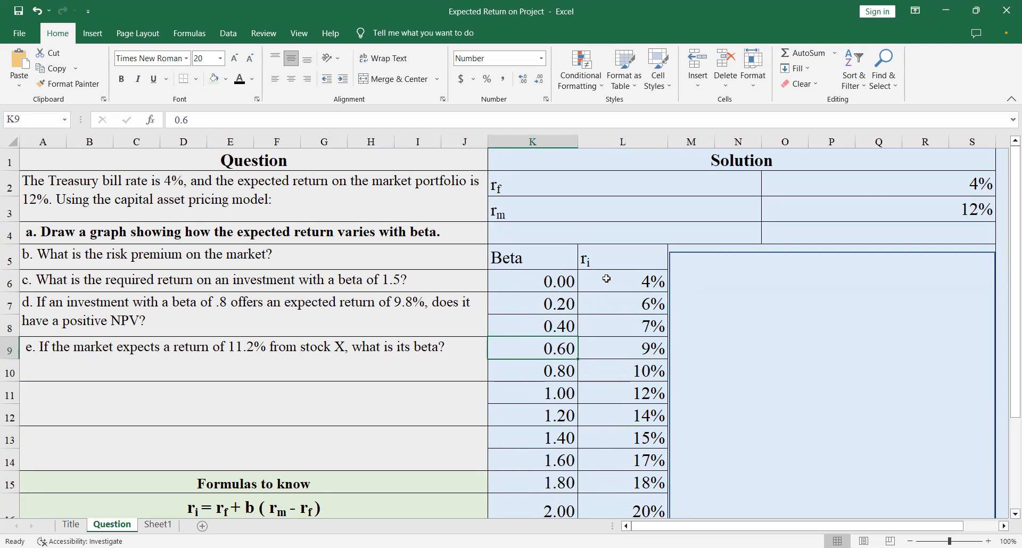
pyautogui.moveTo(632, 275)
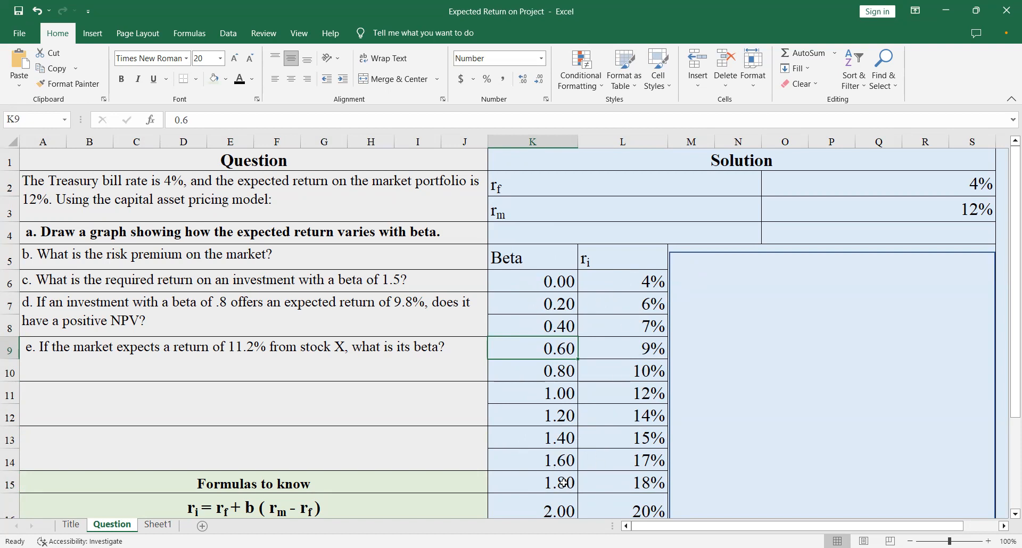
pyautogui.moveTo(553, 289)
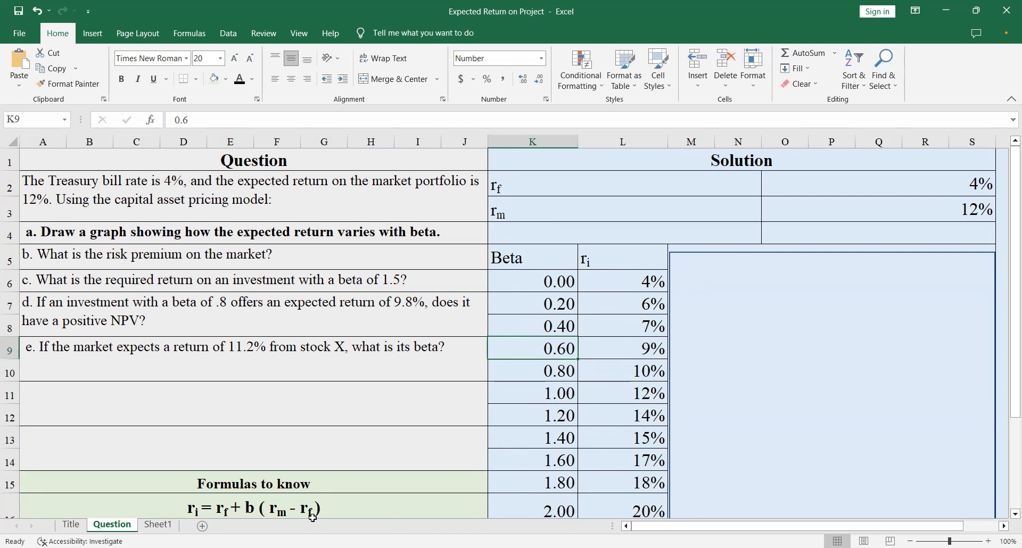
pyautogui.moveTo(588, 358)
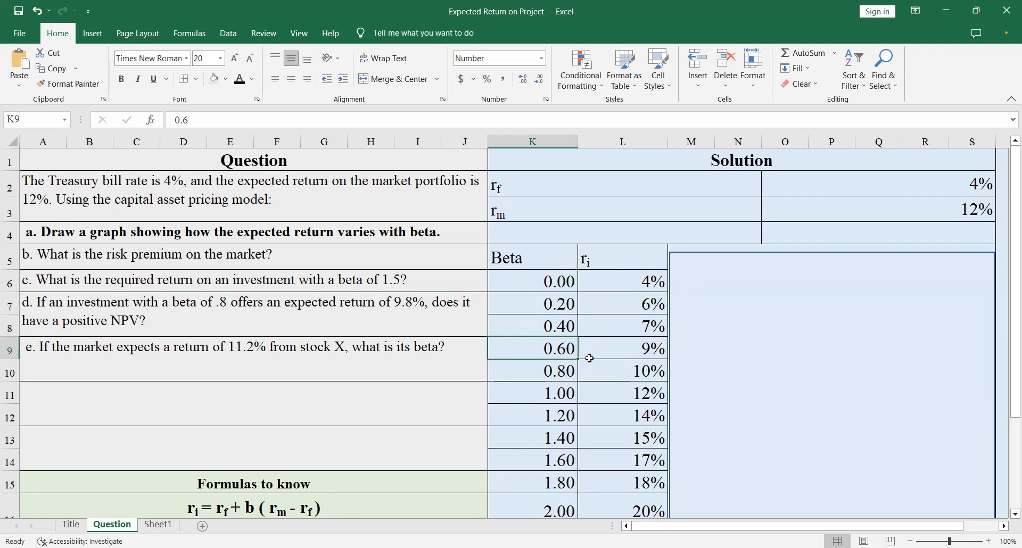
pyautogui.moveTo(687, 405)
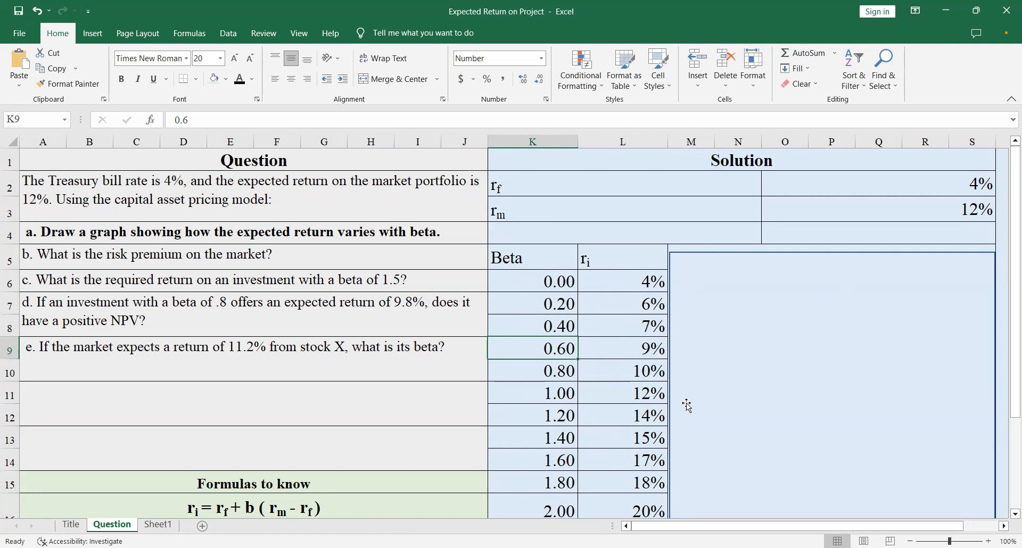
pyautogui.moveTo(888, 320)
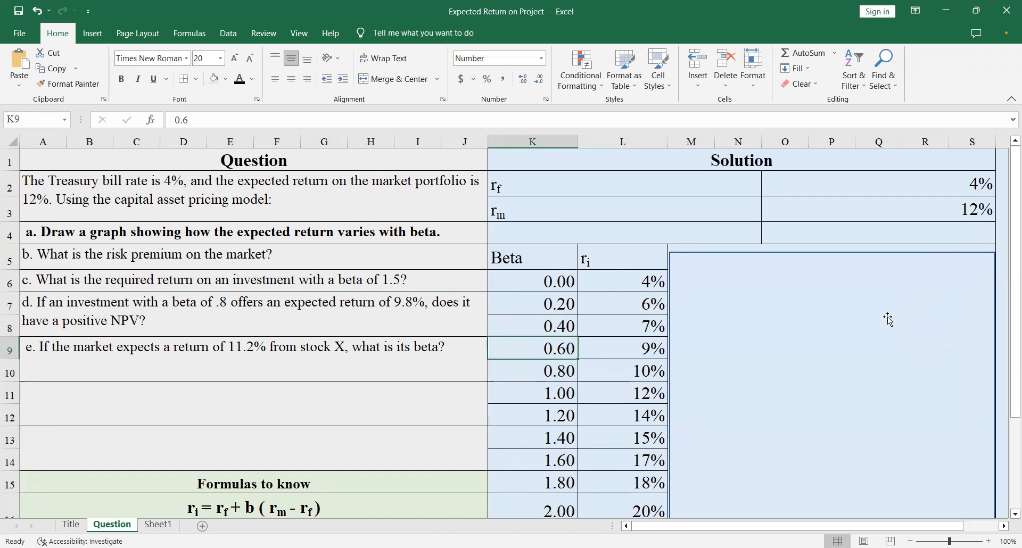
pyautogui.moveTo(885, 320)
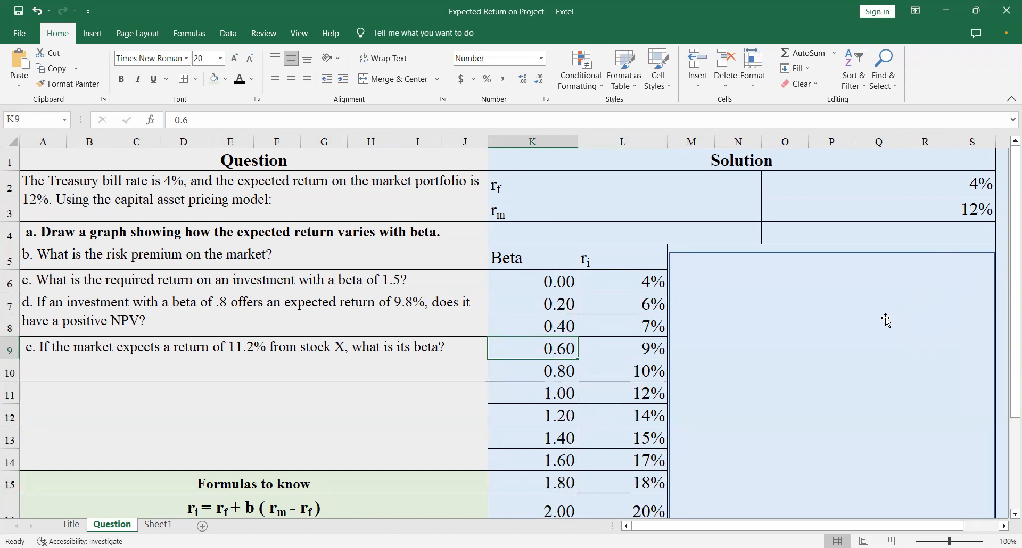
pyautogui.moveTo(910, 322)
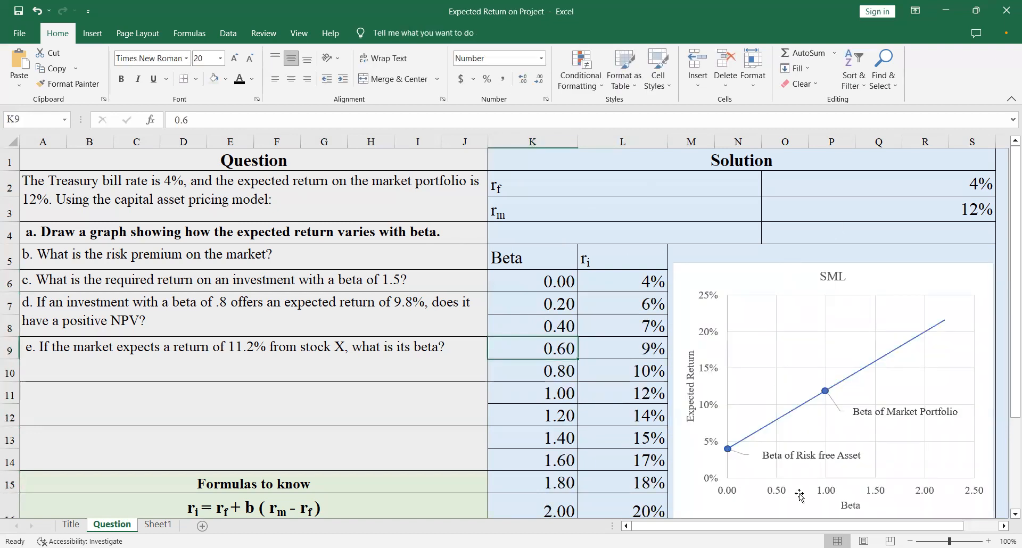
pyautogui.moveTo(800, 497)
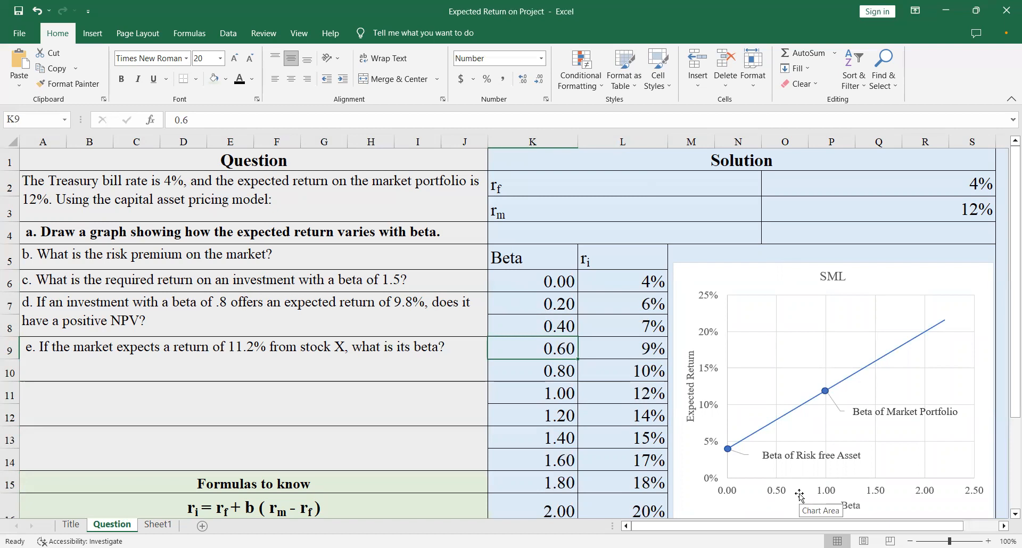
pyautogui.moveTo(1006, 455)
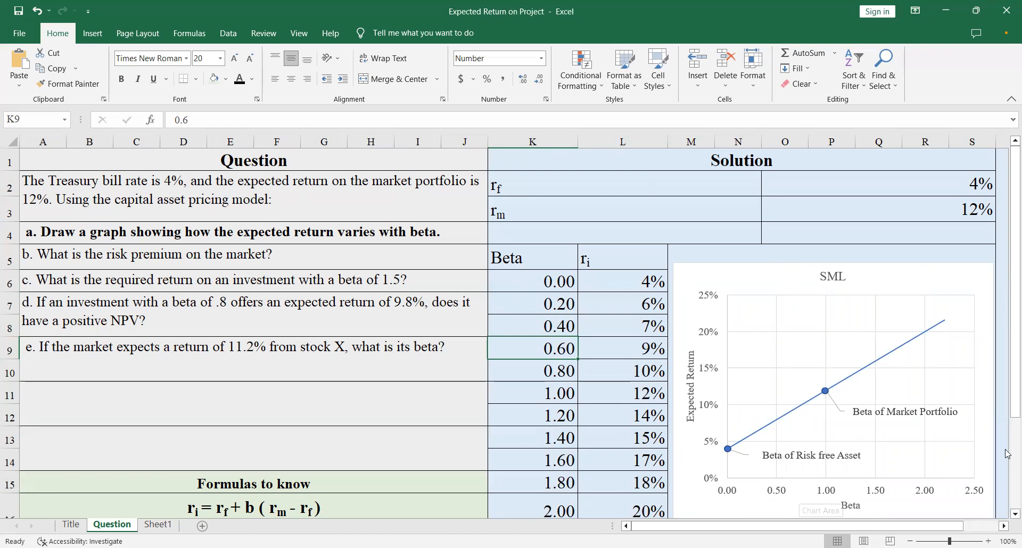
pyautogui.moveTo(689, 364)
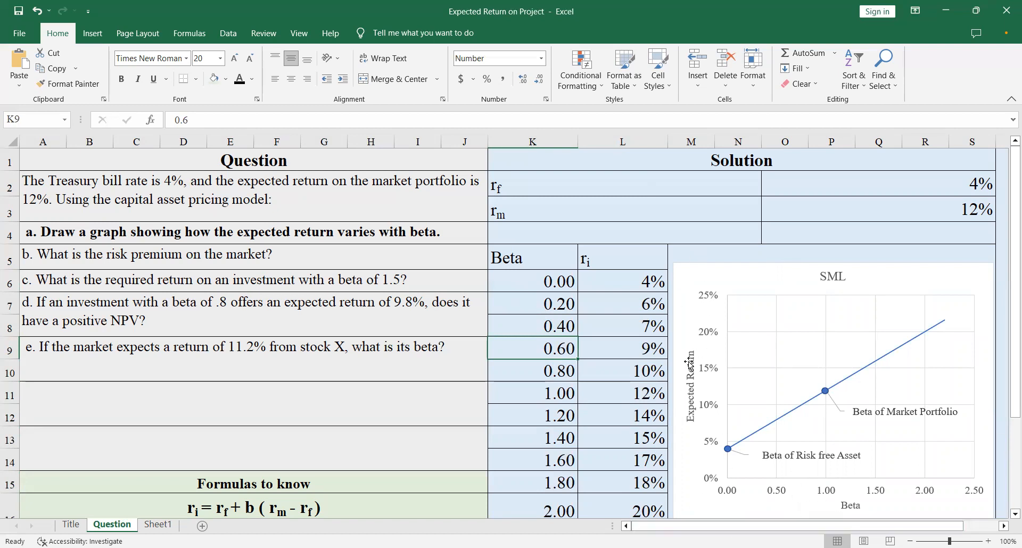
pyautogui.moveTo(733, 483)
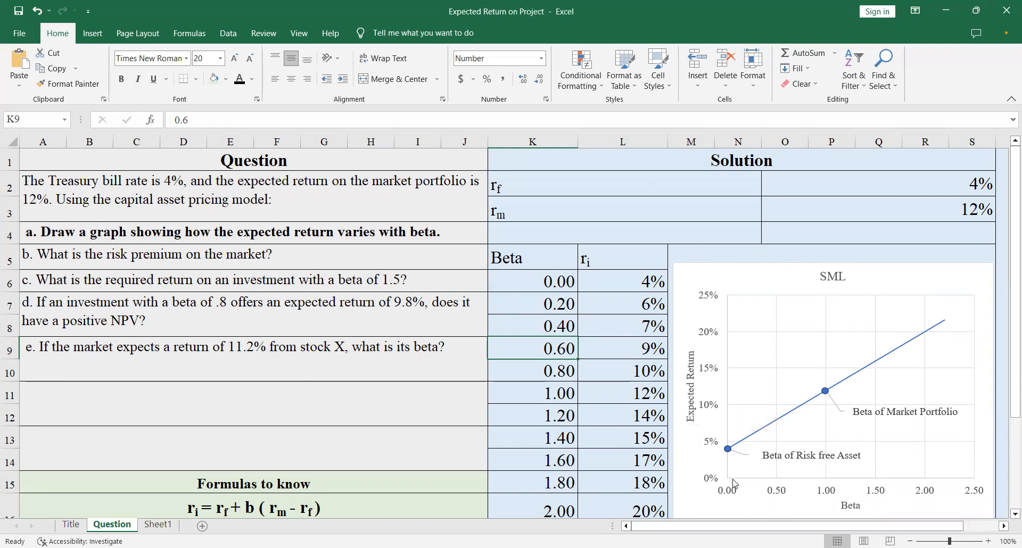
pyautogui.moveTo(731, 488)
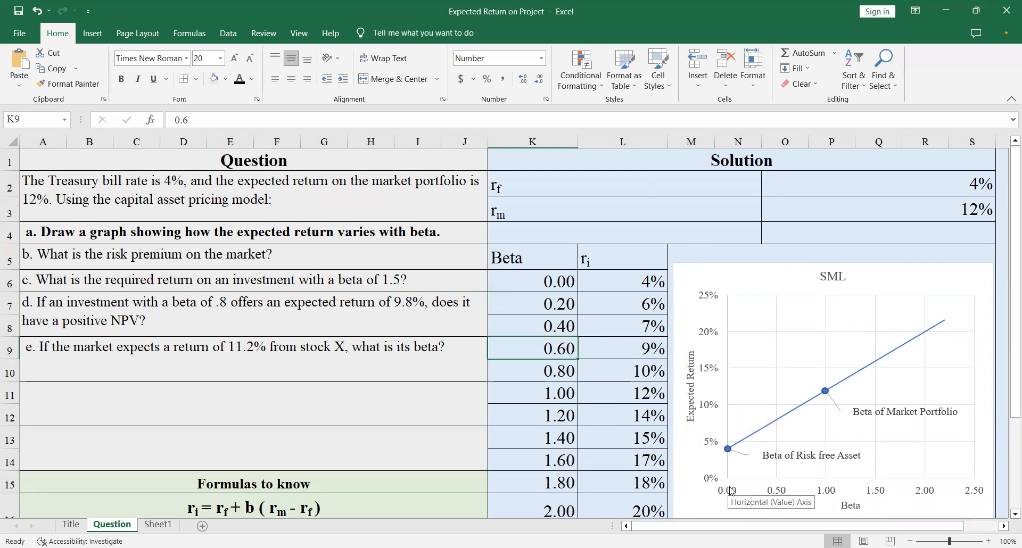
pyautogui.moveTo(727, 450)
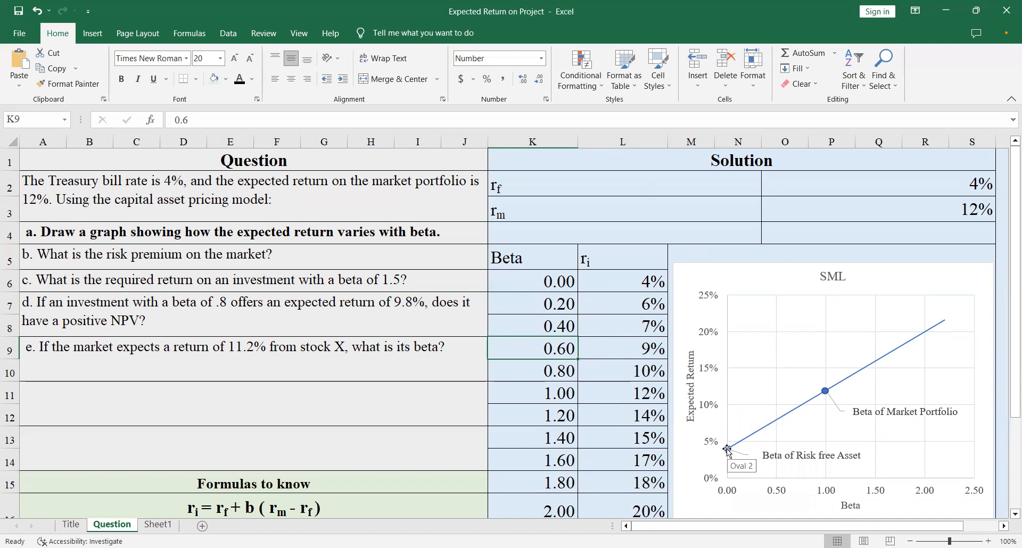
pyautogui.moveTo(774, 470)
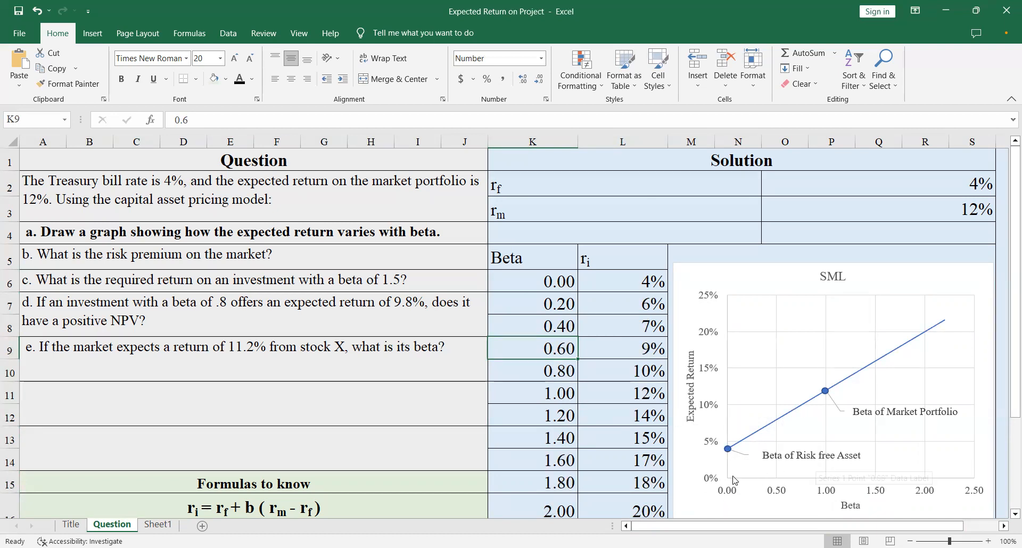
pyautogui.moveTo(654, 273)
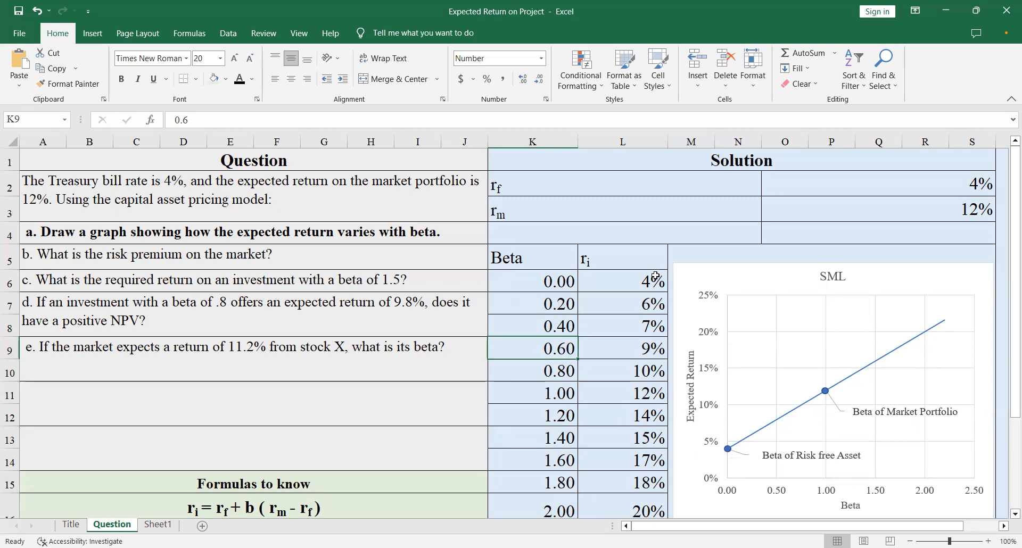
pyautogui.click(622, 281)
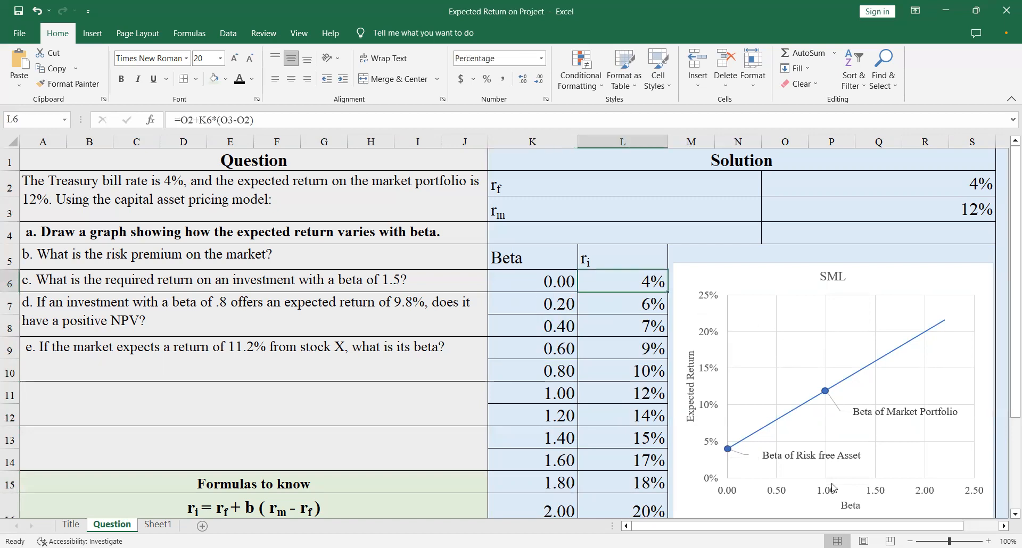
pyautogui.moveTo(833, 488)
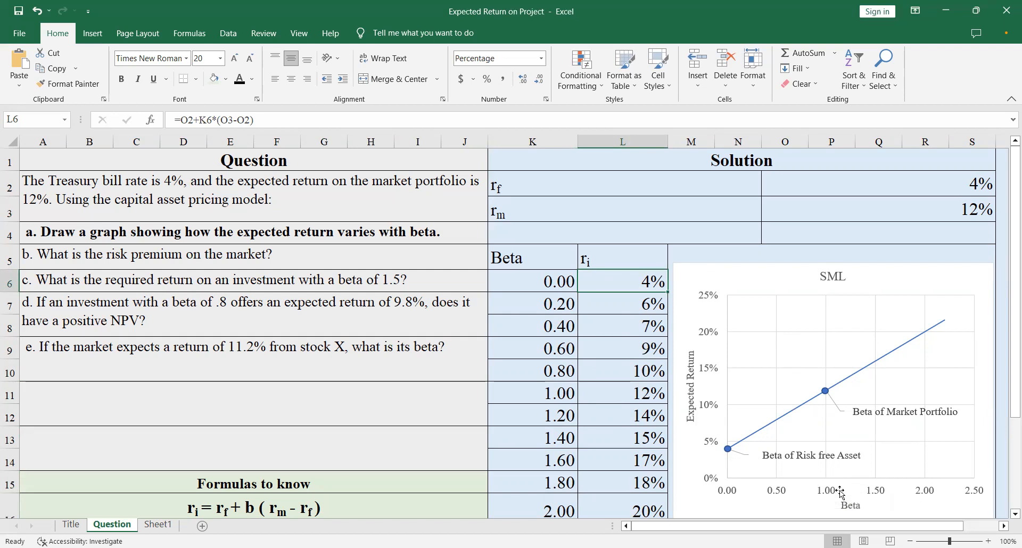
pyautogui.moveTo(823, 398)
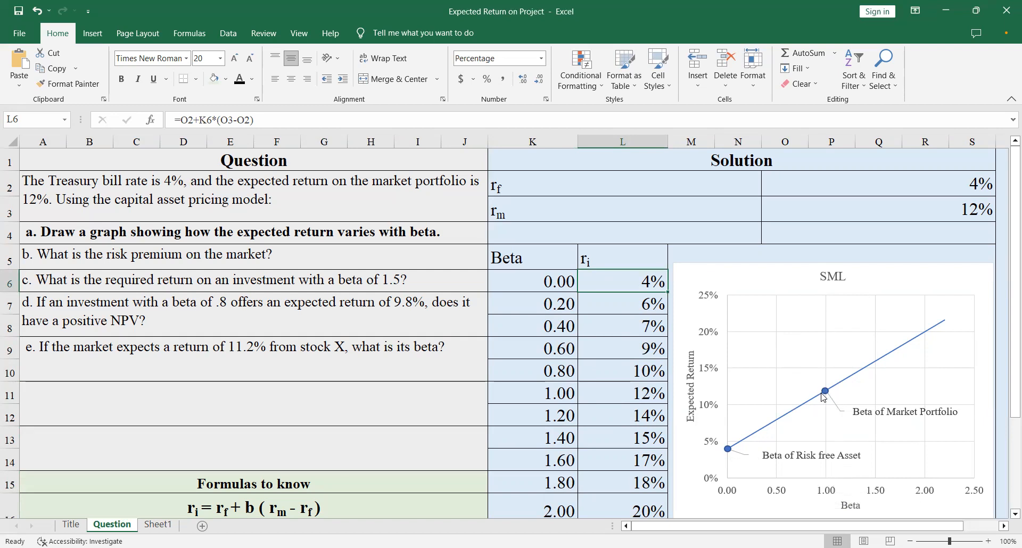
pyautogui.moveTo(641, 393)
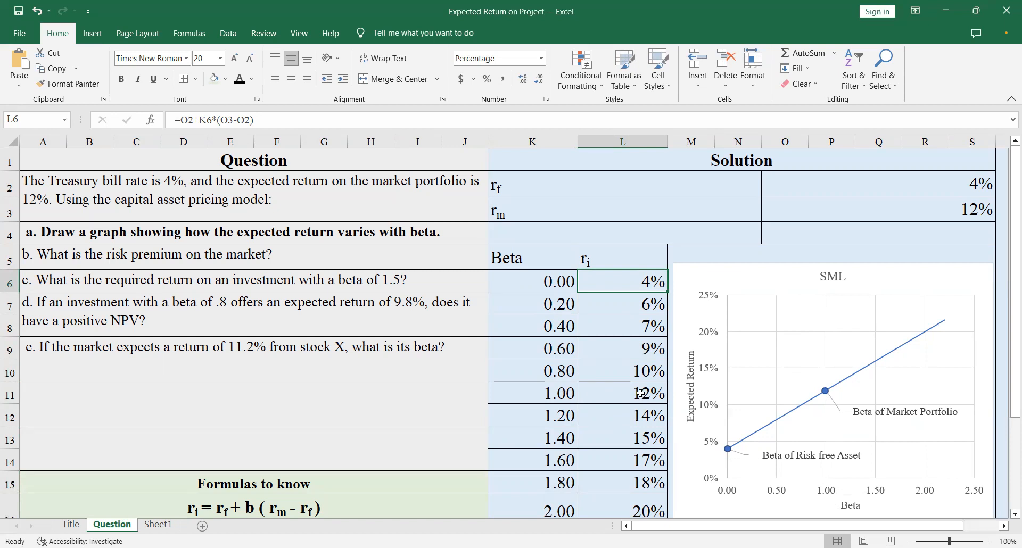
pyautogui.moveTo(696, 448)
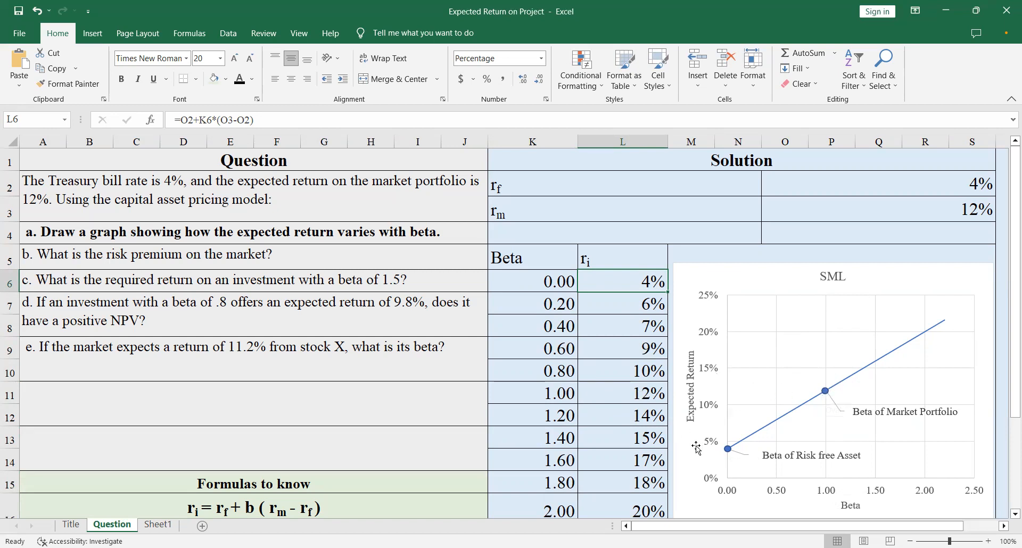
pyautogui.moveTo(610, 275)
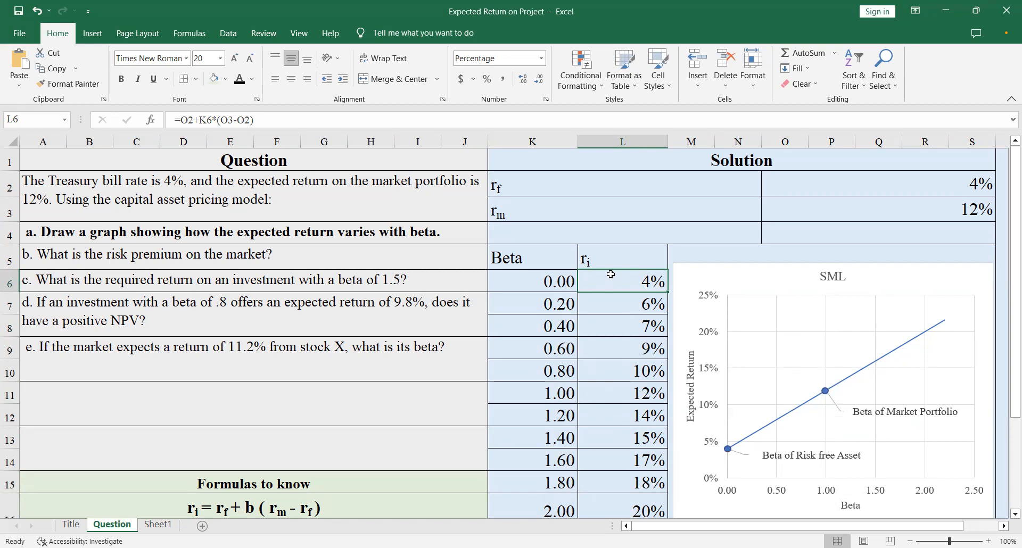
pyautogui.moveTo(896, 360)
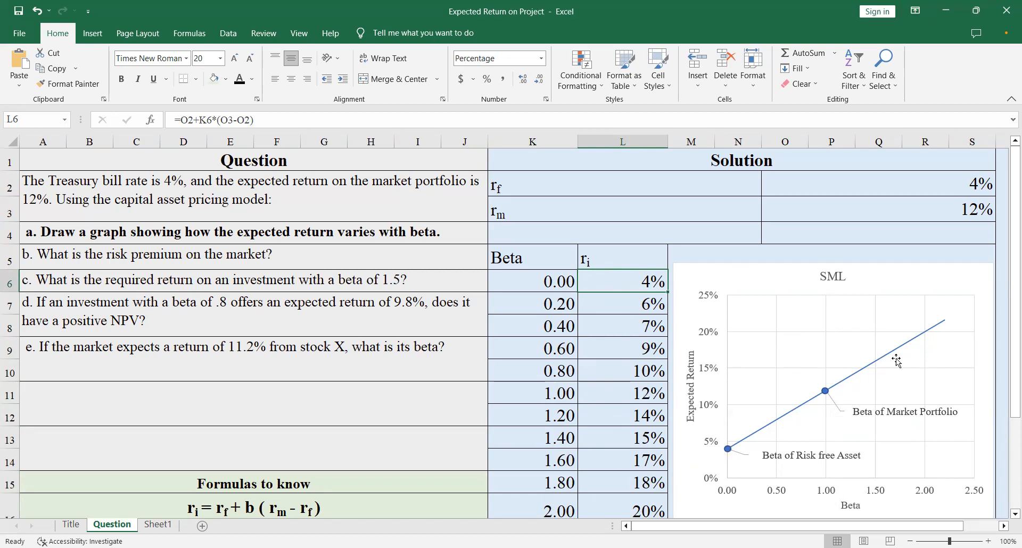
pyautogui.moveTo(791, 392)
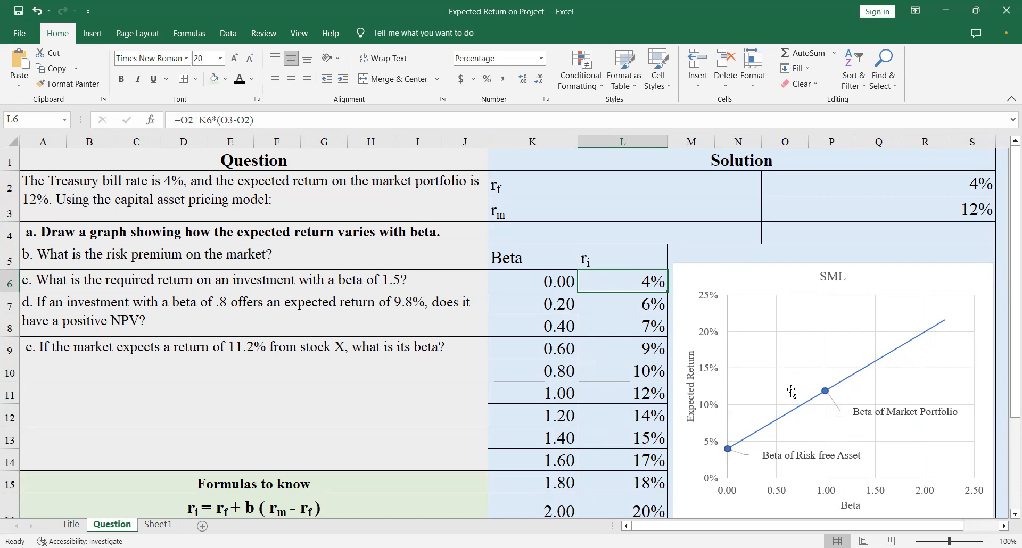
pyautogui.moveTo(820, 400)
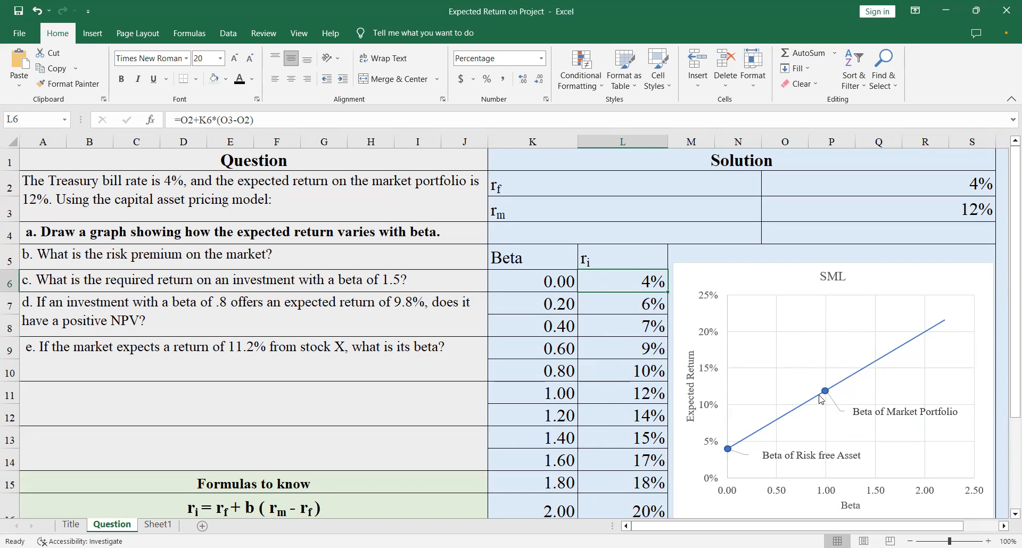
pyautogui.moveTo(823, 400)
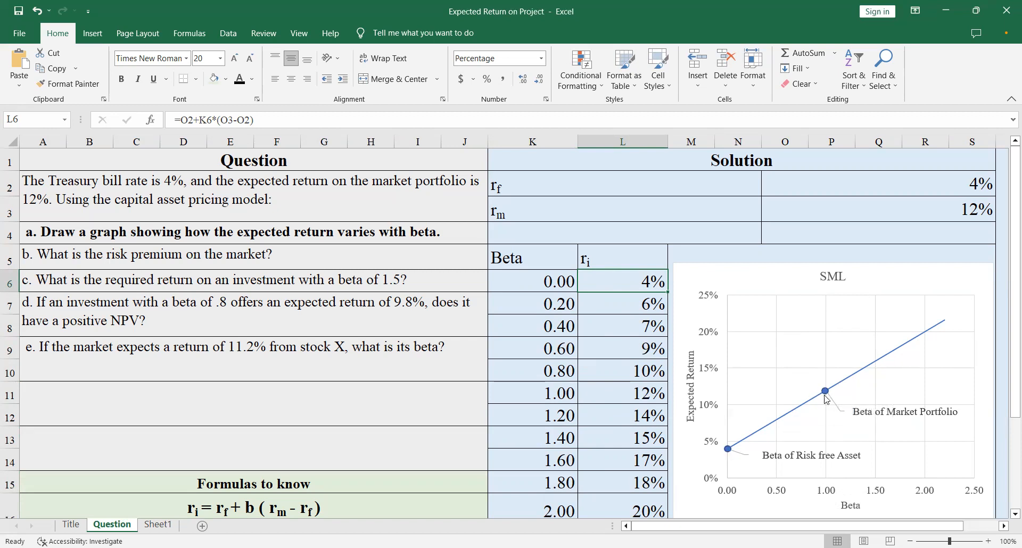
pyautogui.moveTo(832, 391)
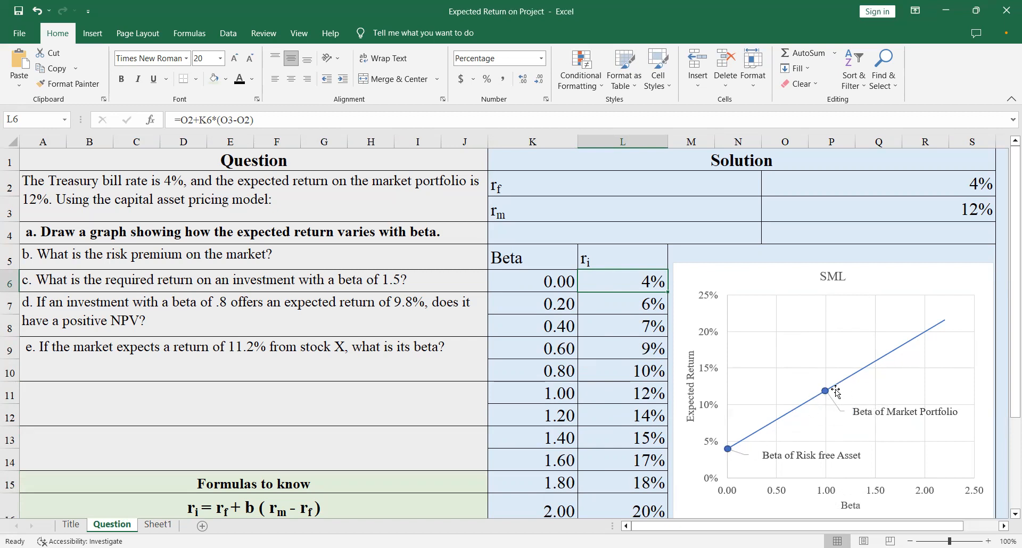
pyautogui.moveTo(890, 359)
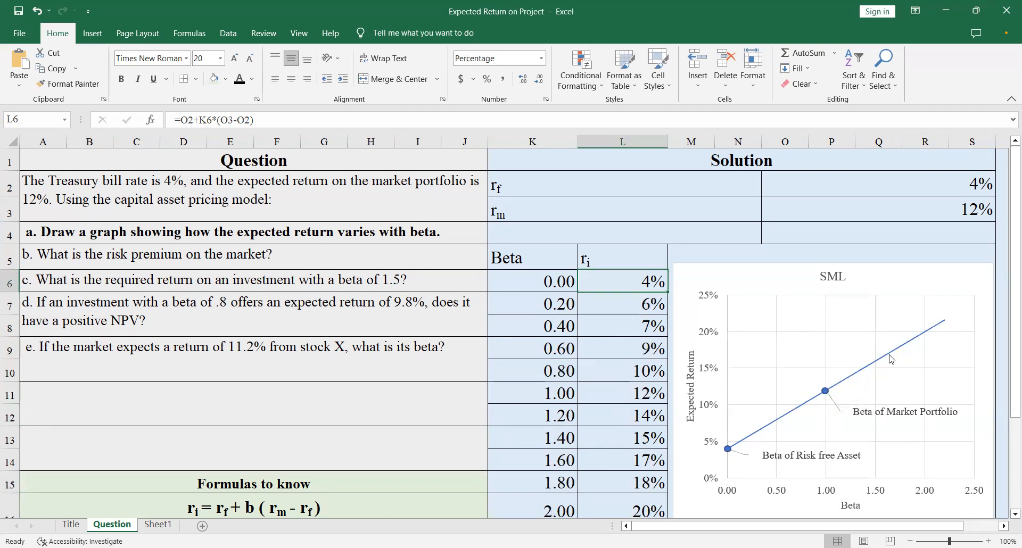
pyautogui.moveTo(849, 434)
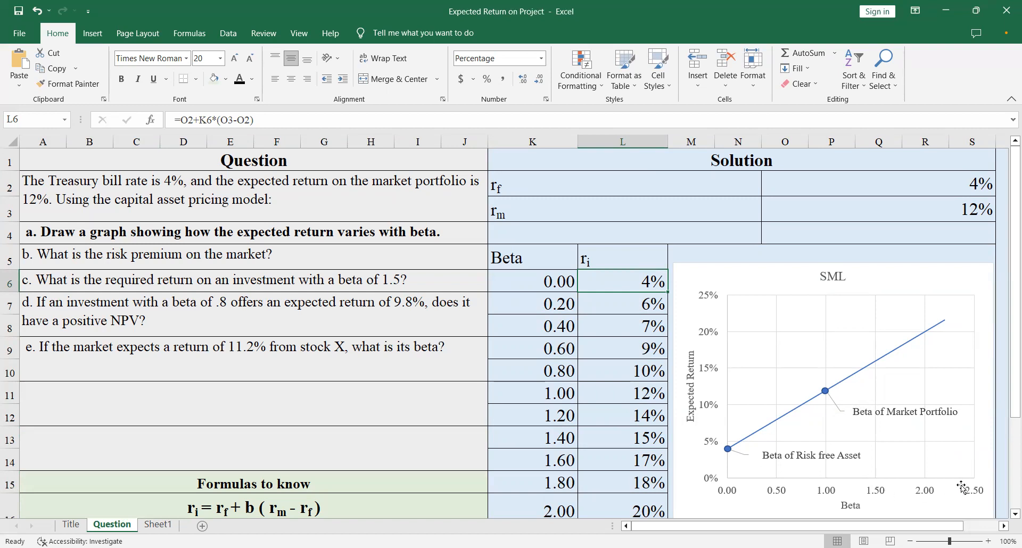
pyautogui.moveTo(837, 301)
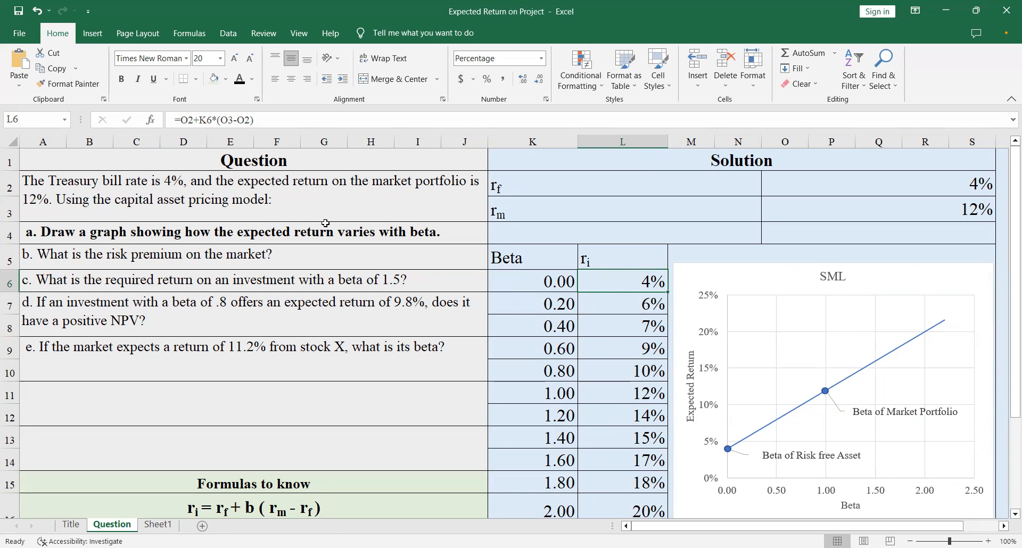
pyautogui.moveTo(911, 491)
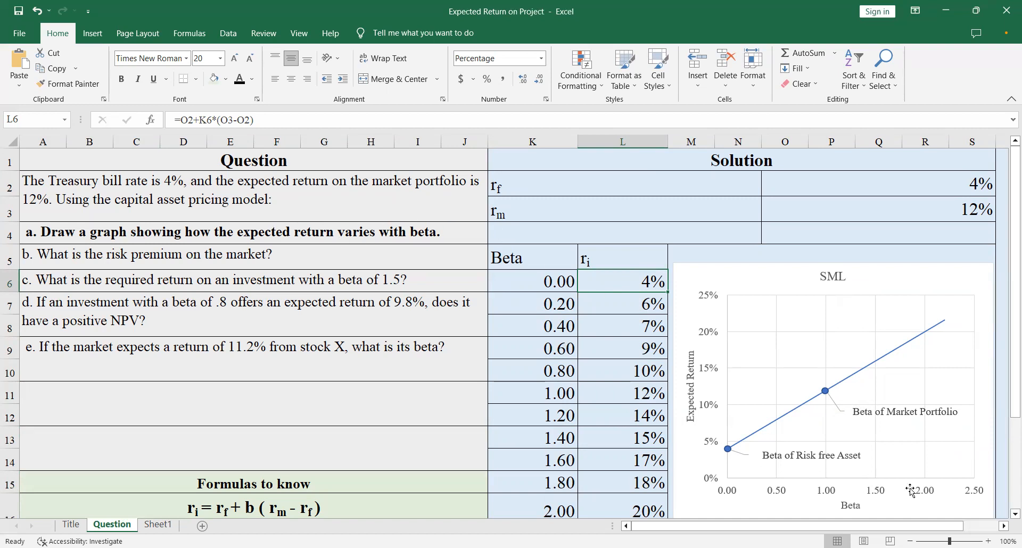
pyautogui.moveTo(606, 398)
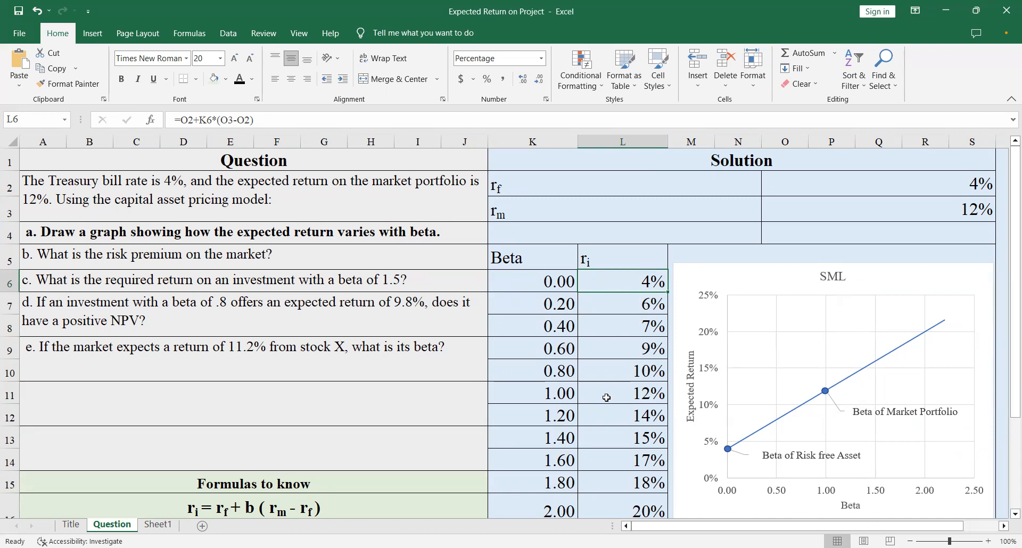
pyautogui.moveTo(458, 423)
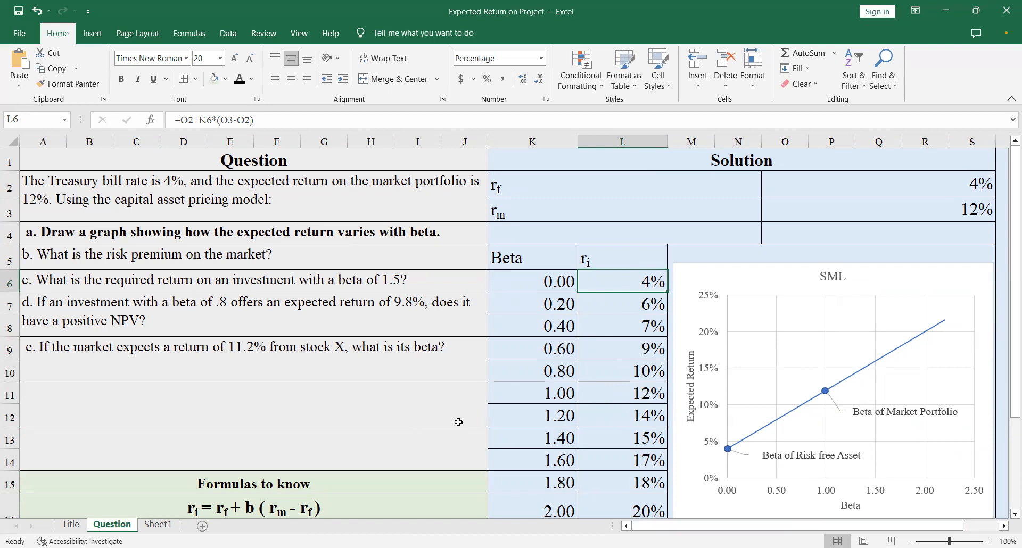
pyautogui.moveTo(818, 364)
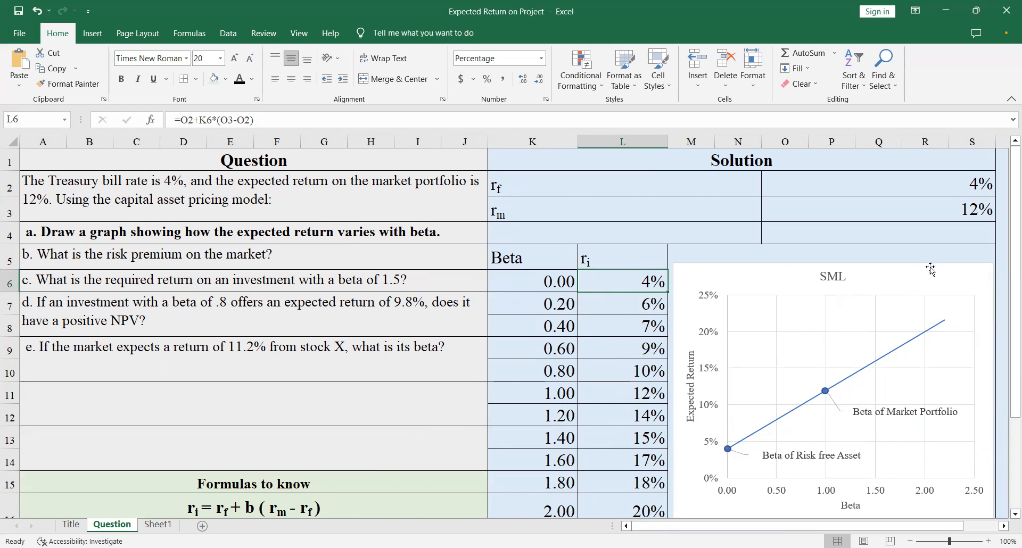
pyautogui.moveTo(800, 307)
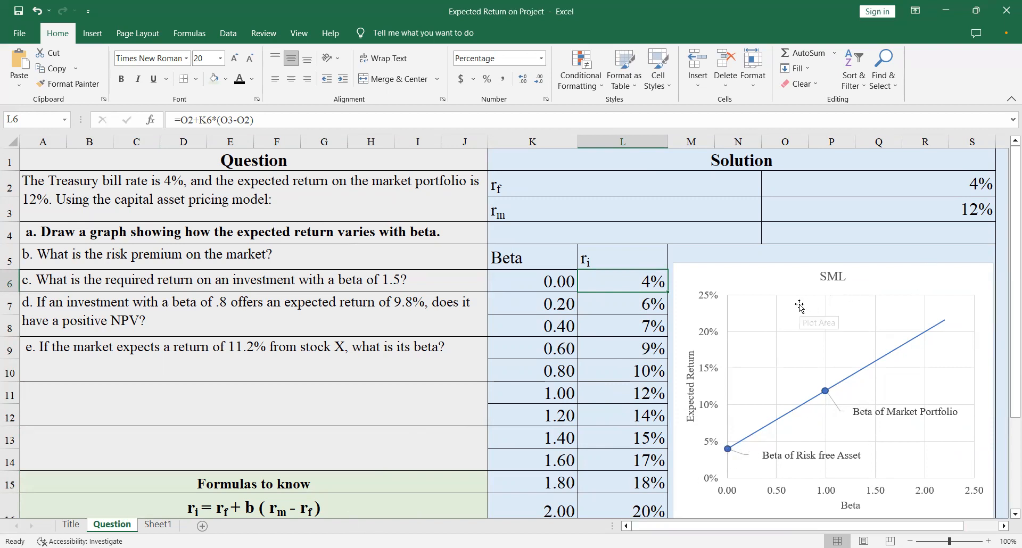
pyautogui.moveTo(529, 219)
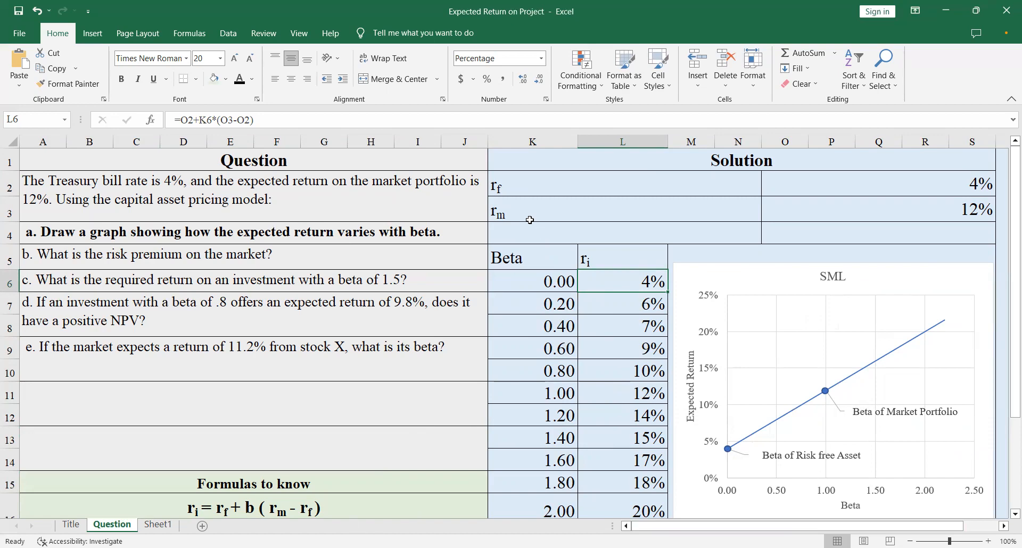